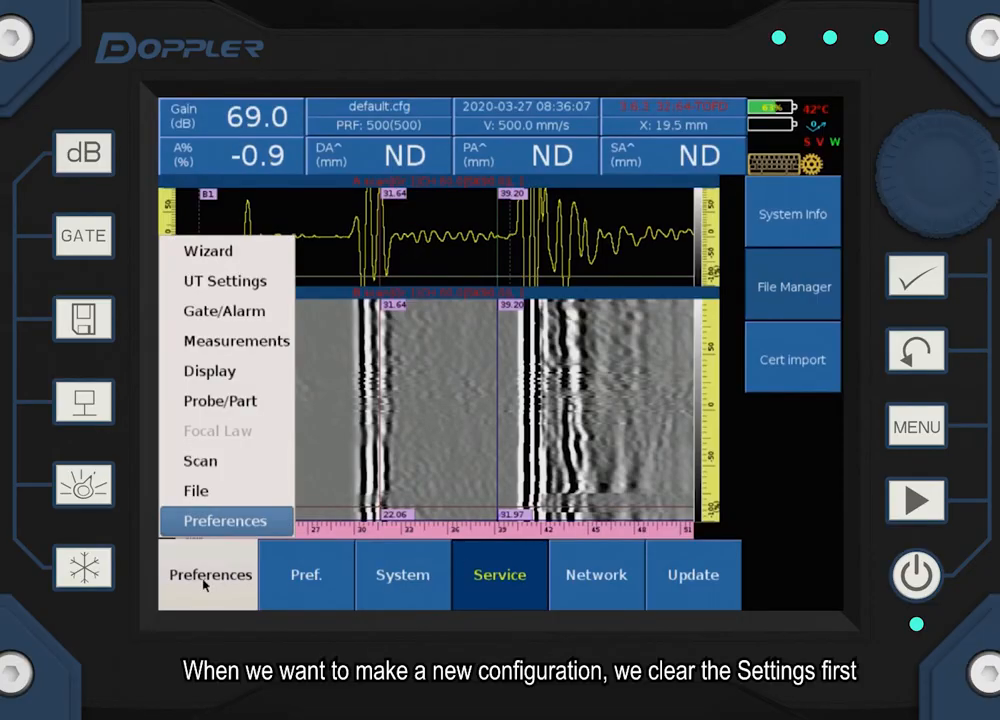
Reset the instrument configuration to defaults, confirming Yes in the Reset Config dialog
click(225, 521)
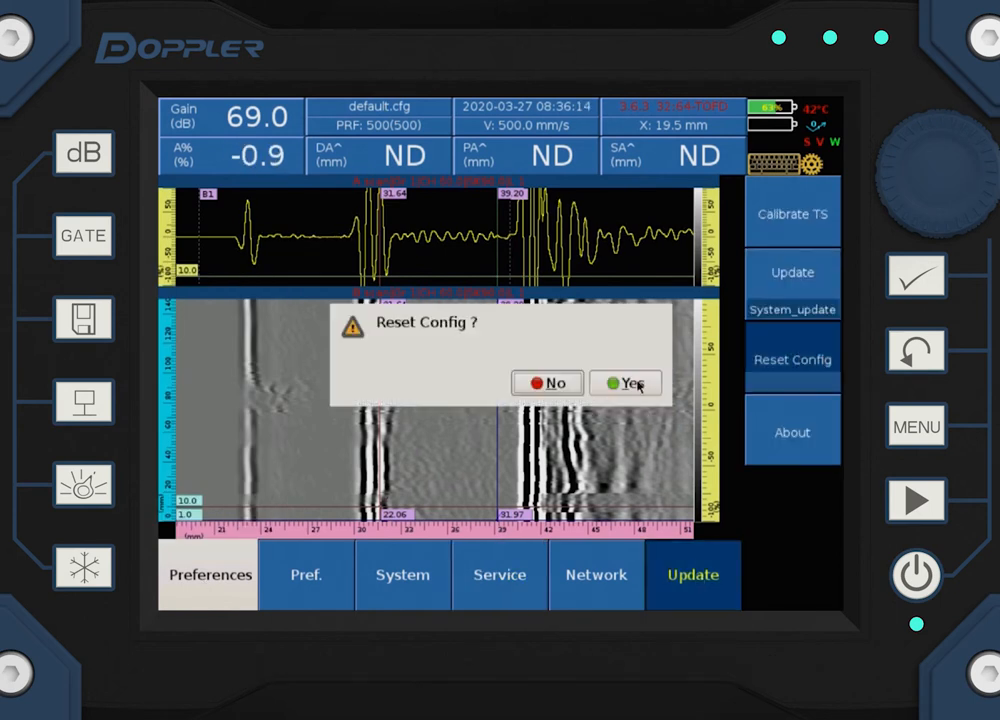
click(625, 383)
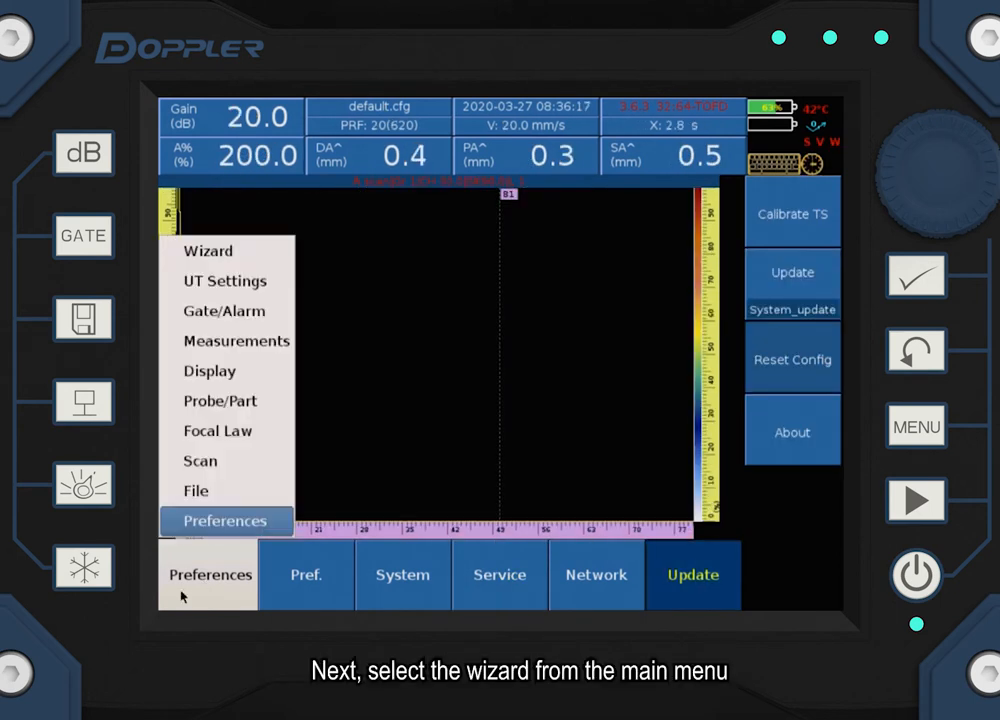
Start the setup wizard and enter a part thickness of 20
click(208, 251)
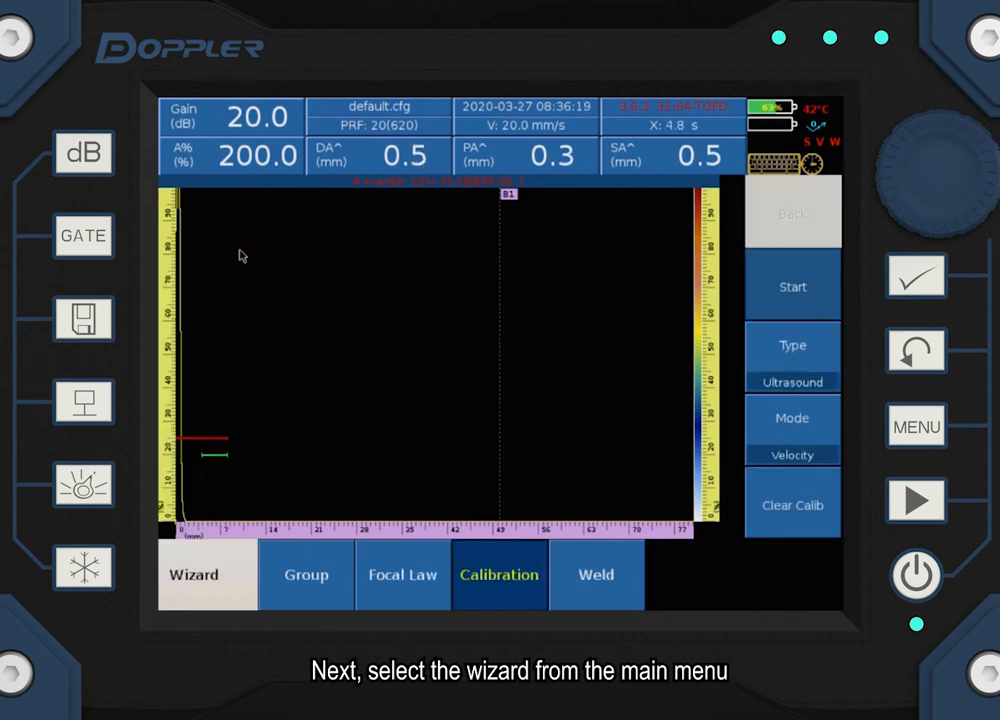
click(306, 575)
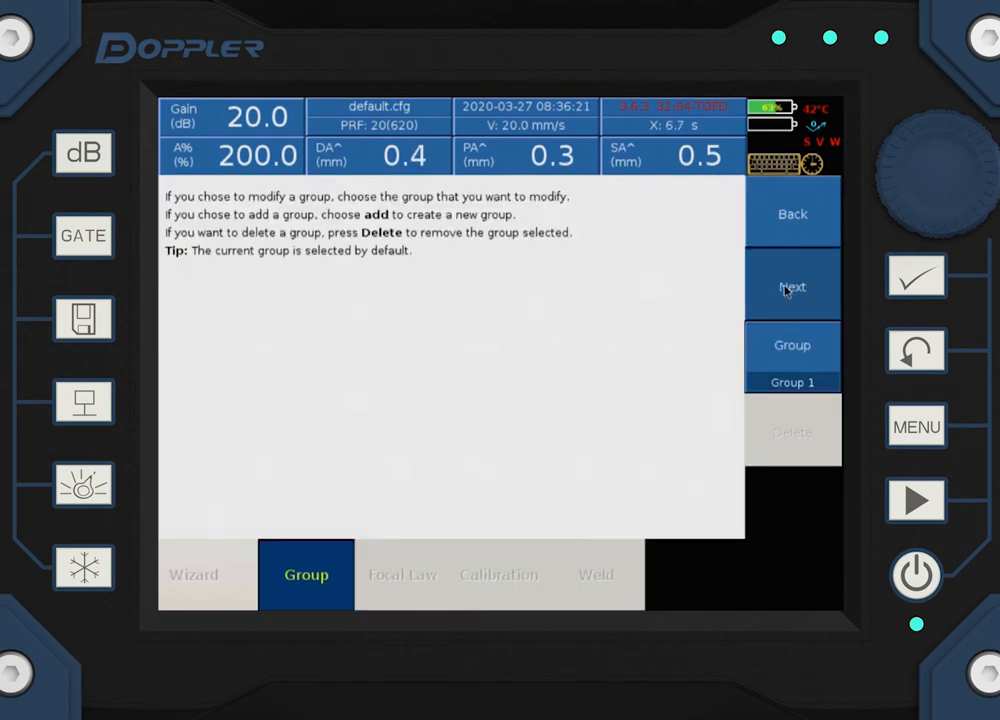
click(792, 286)
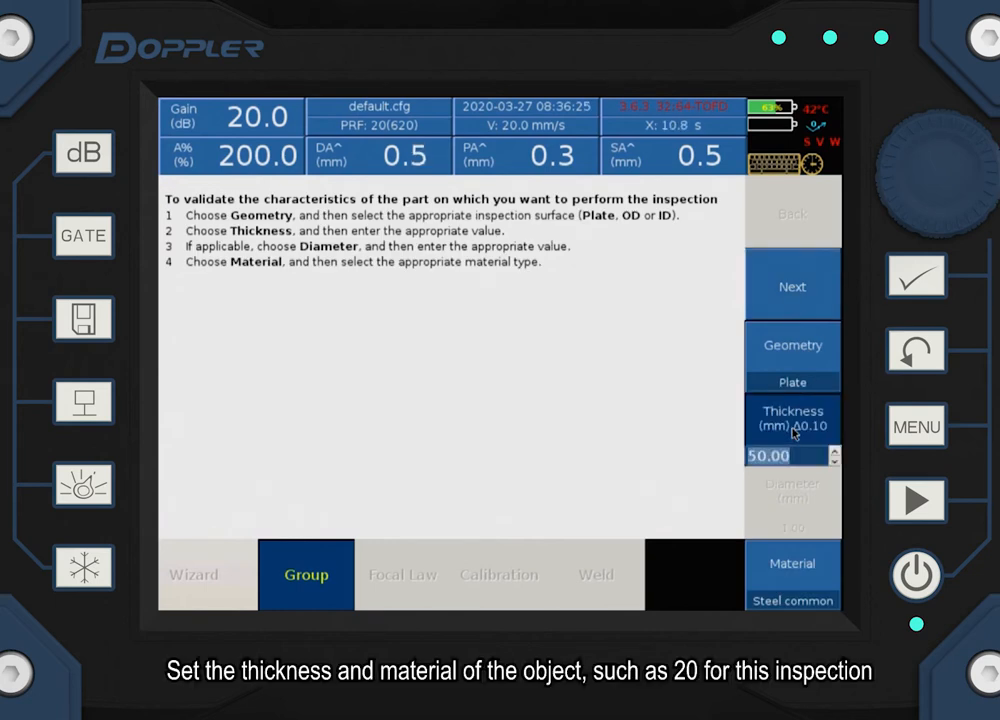
text(20)
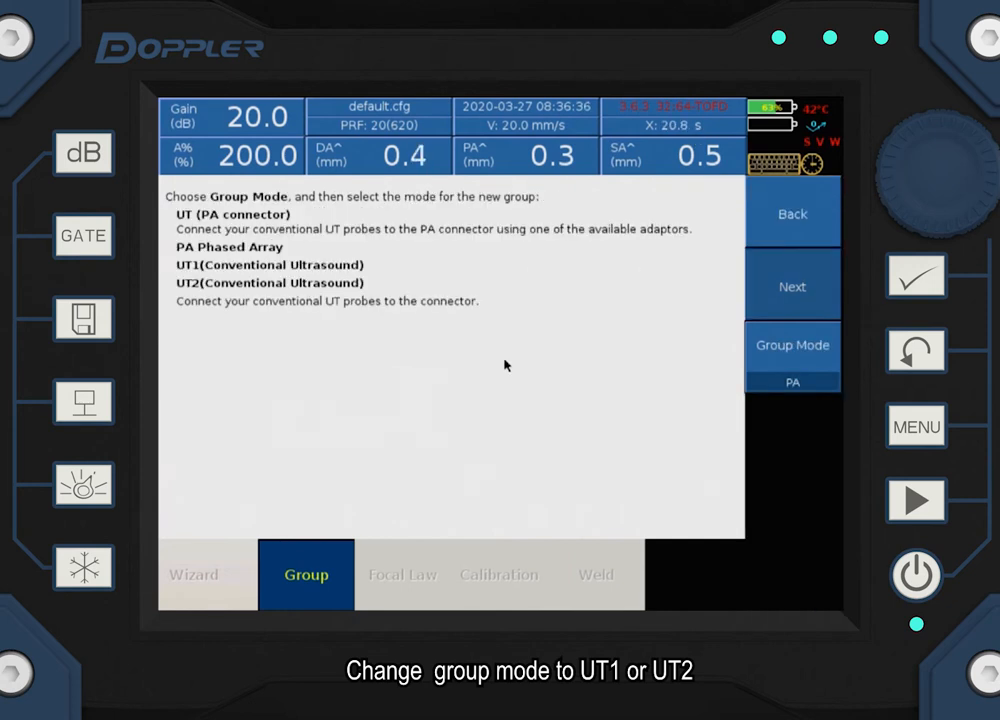
Set the group's Tx/Rx mode to TOFD
click(792, 357)
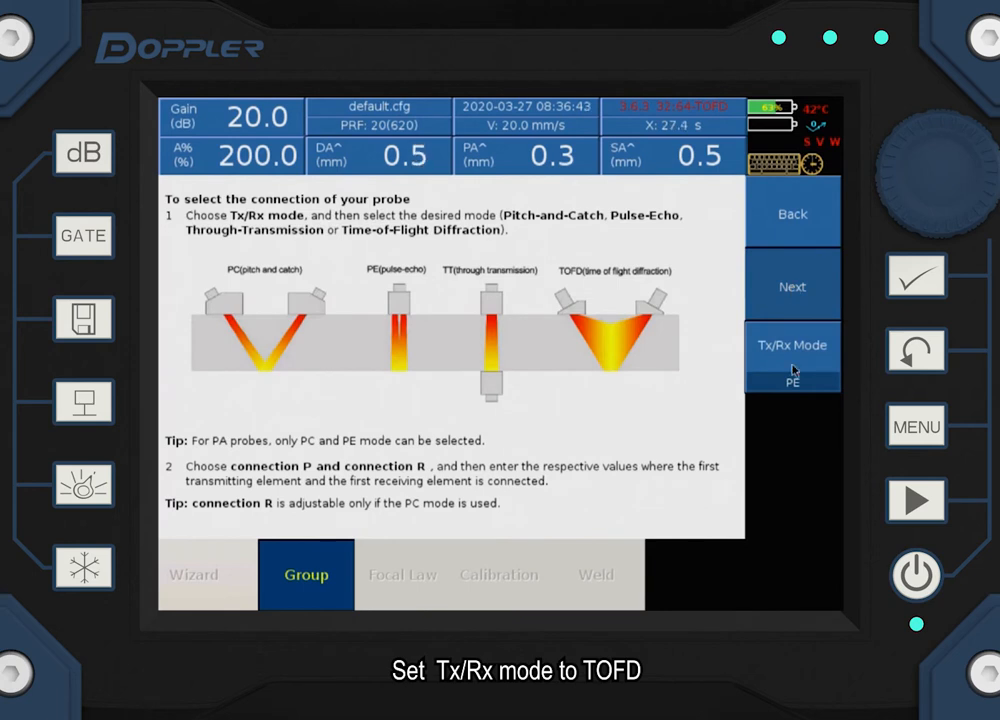
click(792, 355)
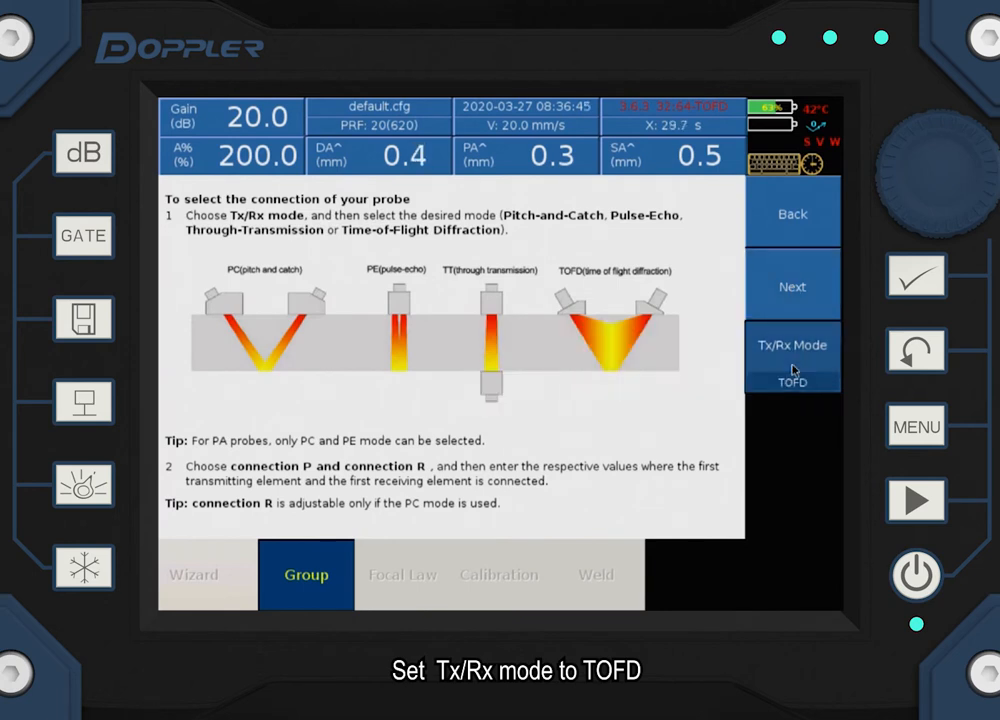
click(792, 286)
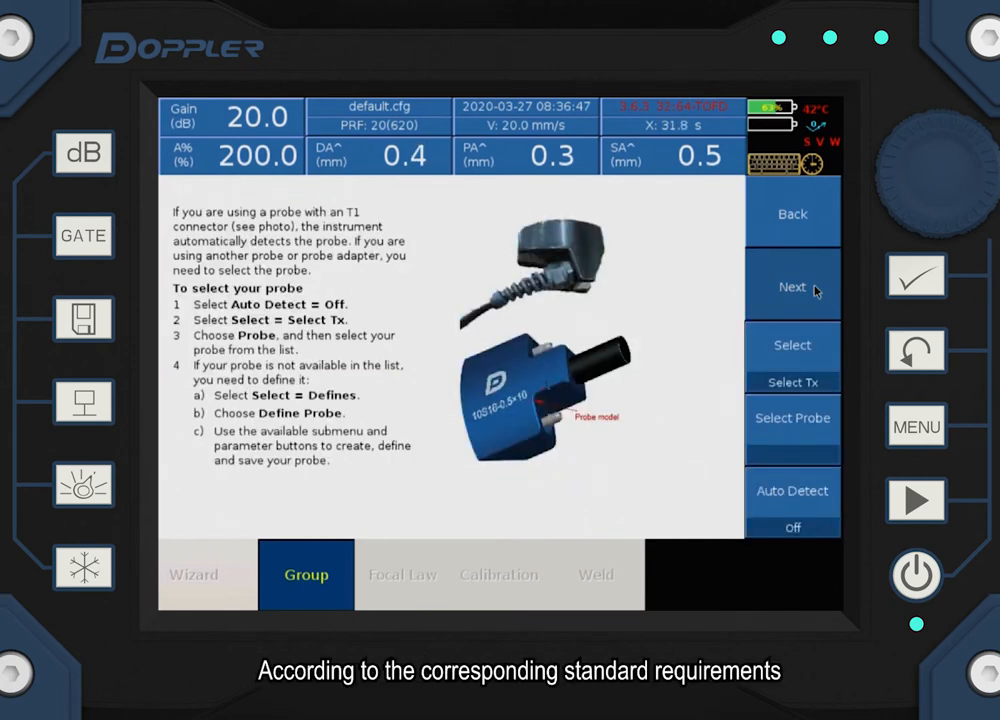
Select the TF5C6L TOFD probe and step through to the wizard's end
click(792, 418)
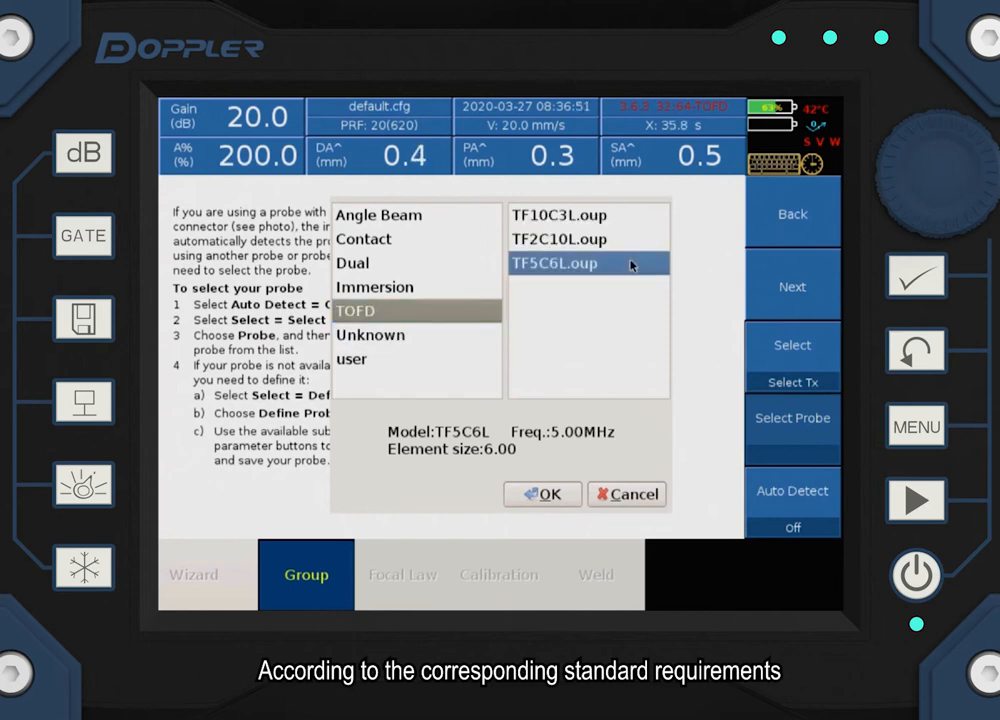
click(542, 494)
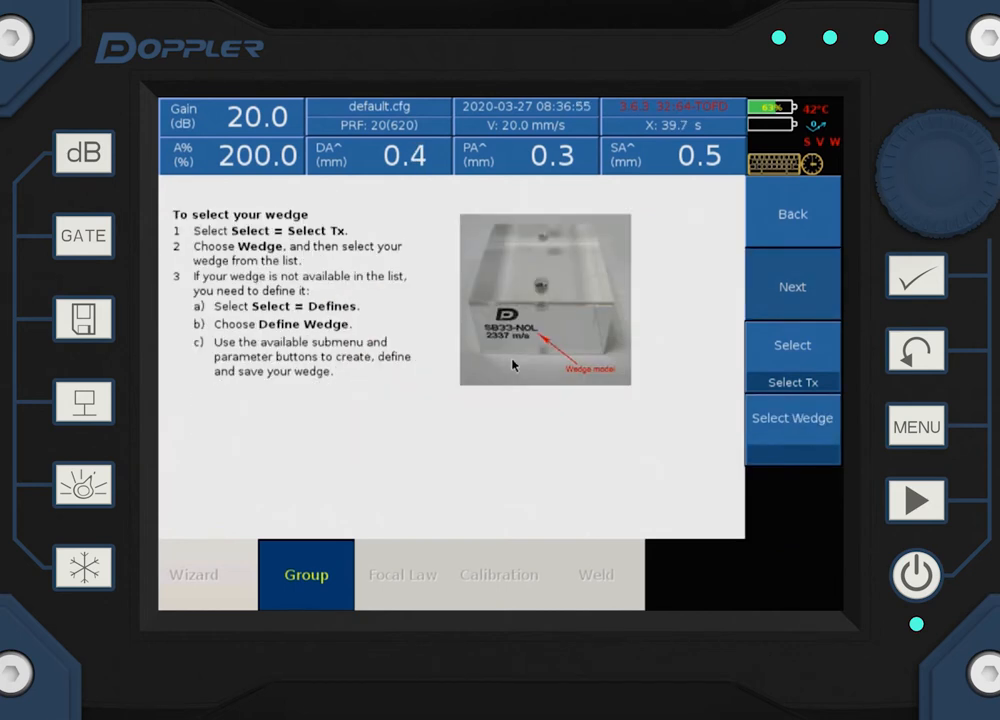
click(791, 417)
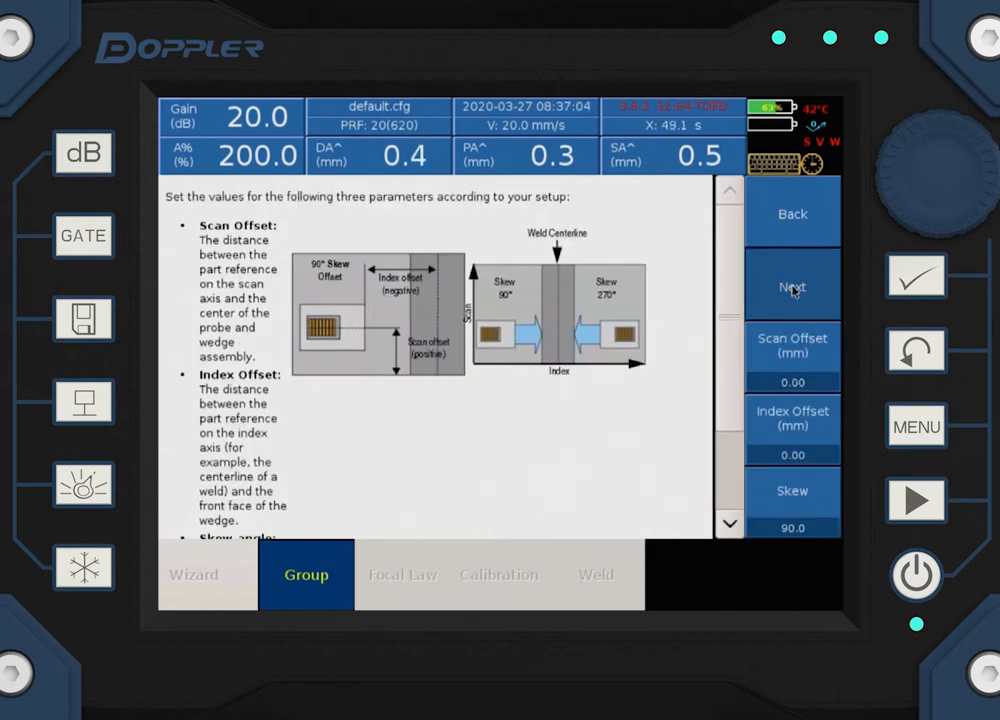
click(792, 287)
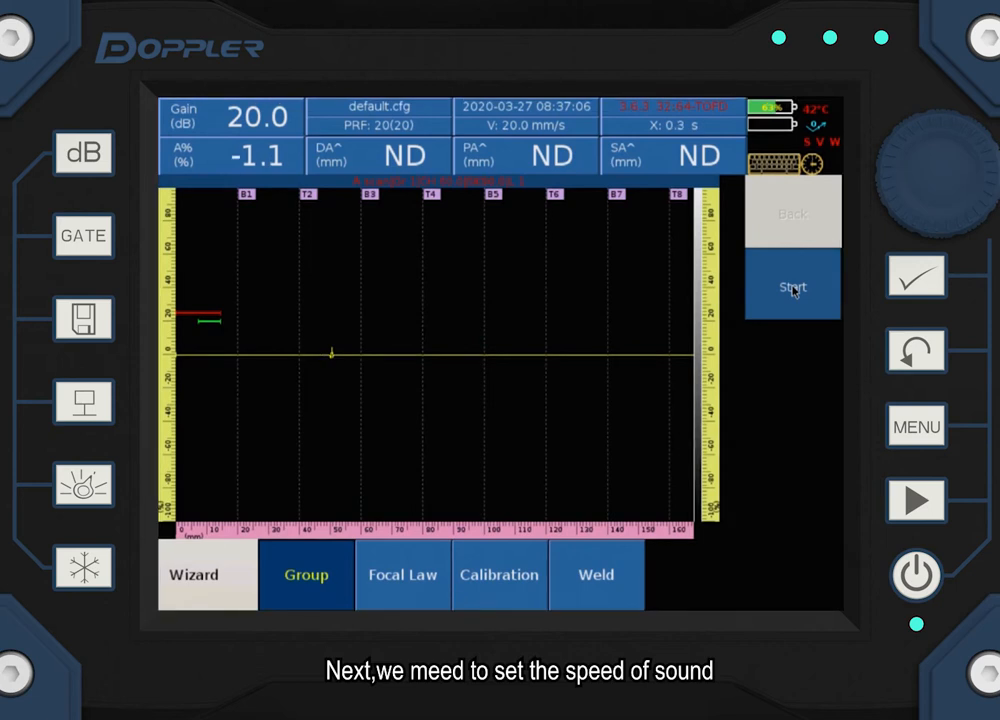
In UT Settings, keep longitudinal waves (5890 m/s) and set the receiver filter to None
click(205, 575)
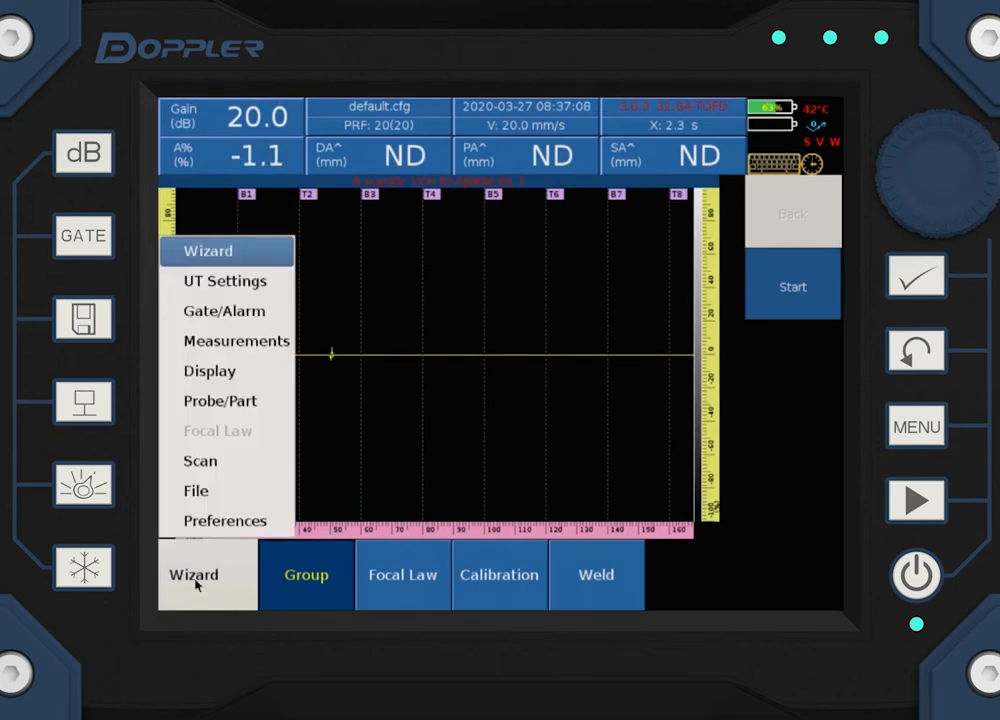
click(224, 281)
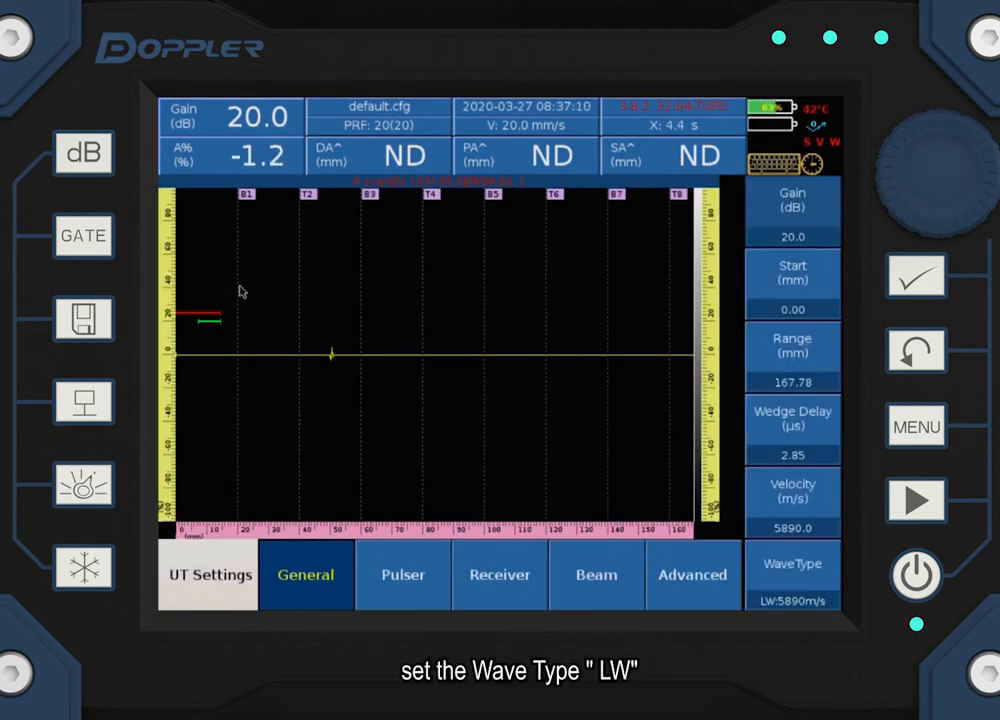
click(791, 575)
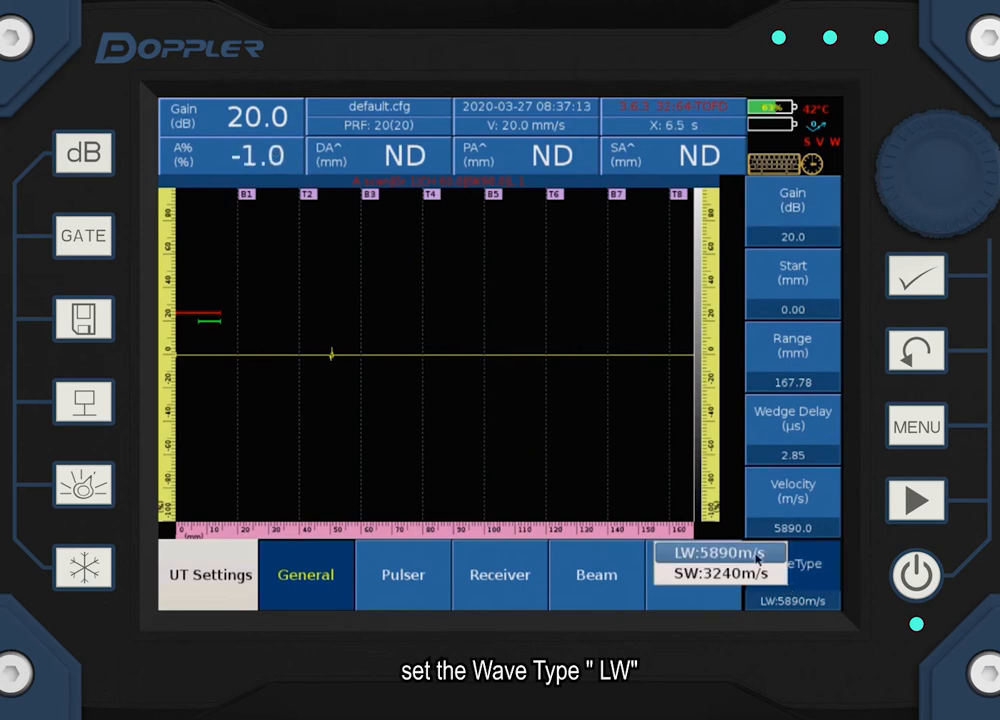
click(722, 554)
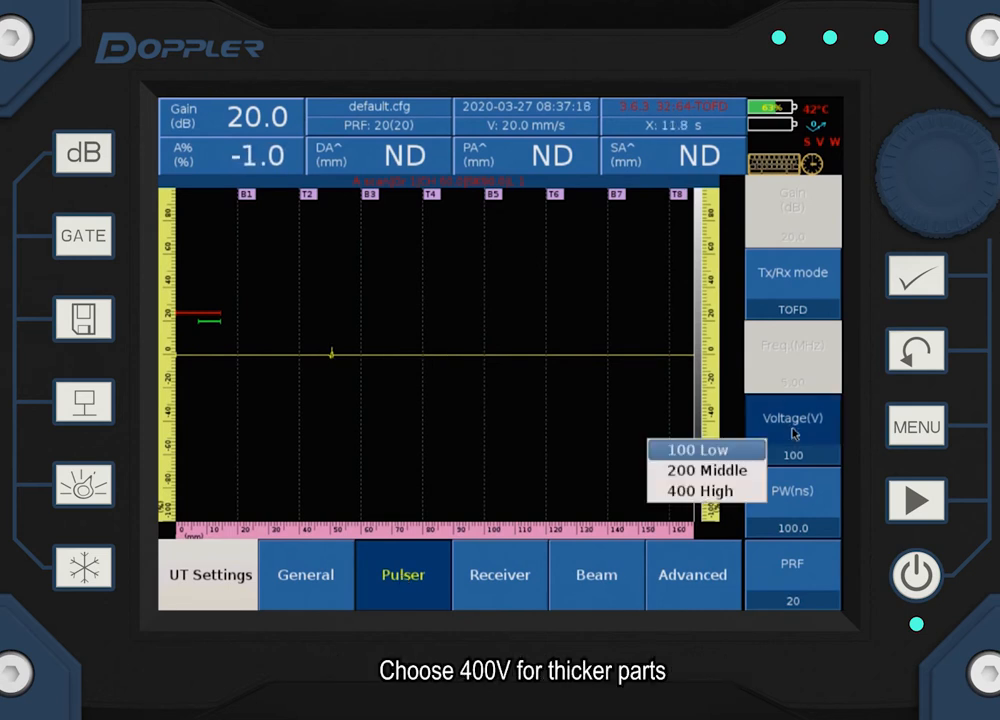
click(703, 490)
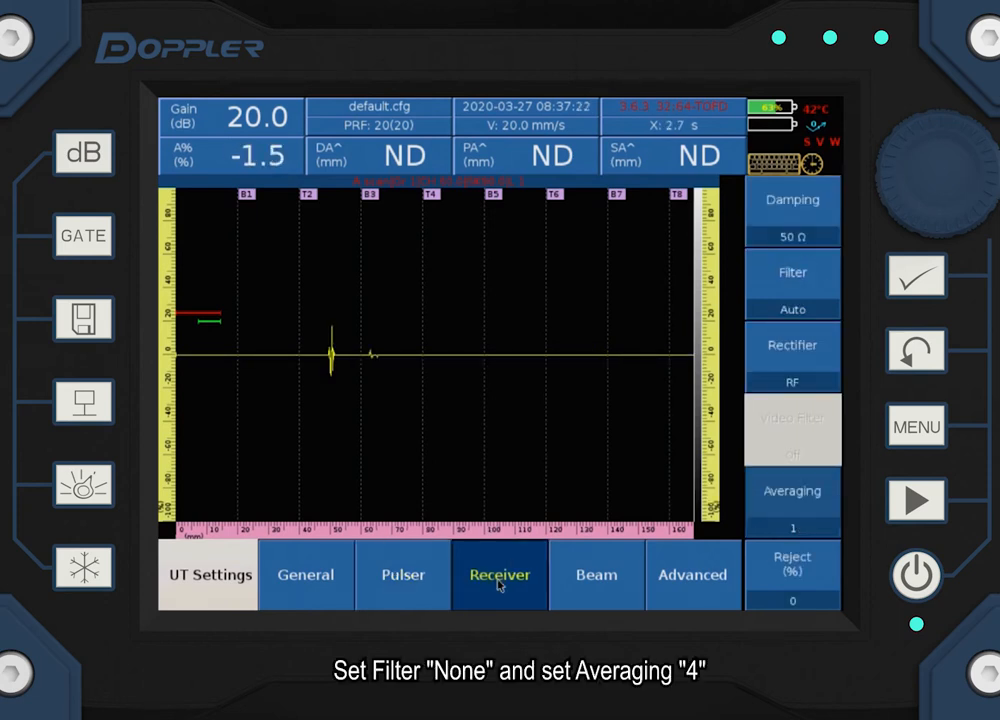
click(792, 291)
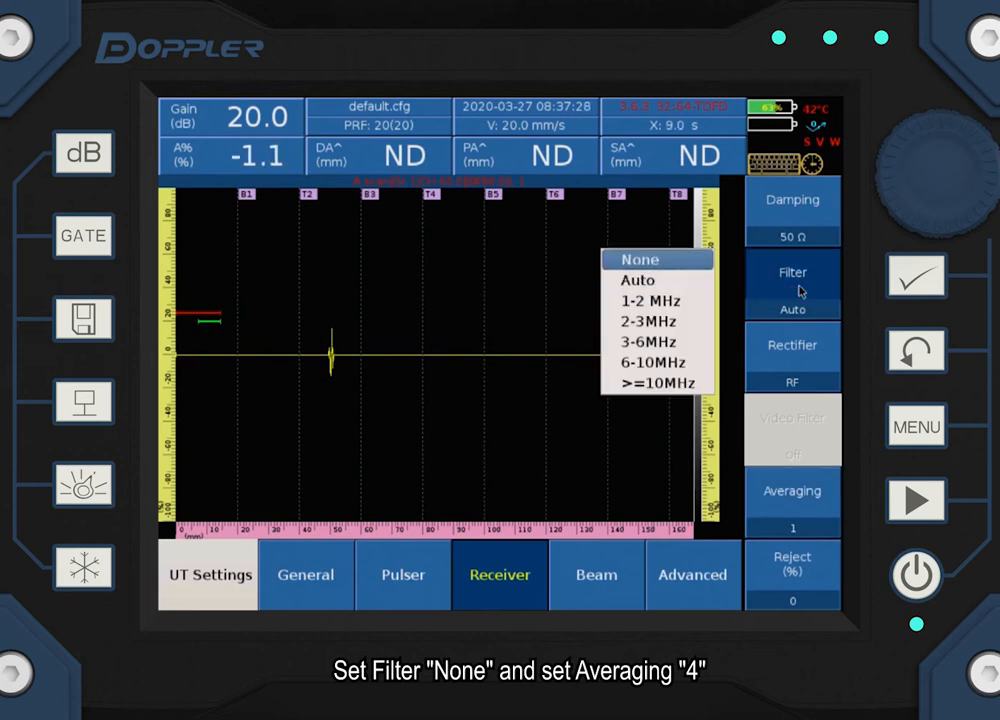
click(639, 259)
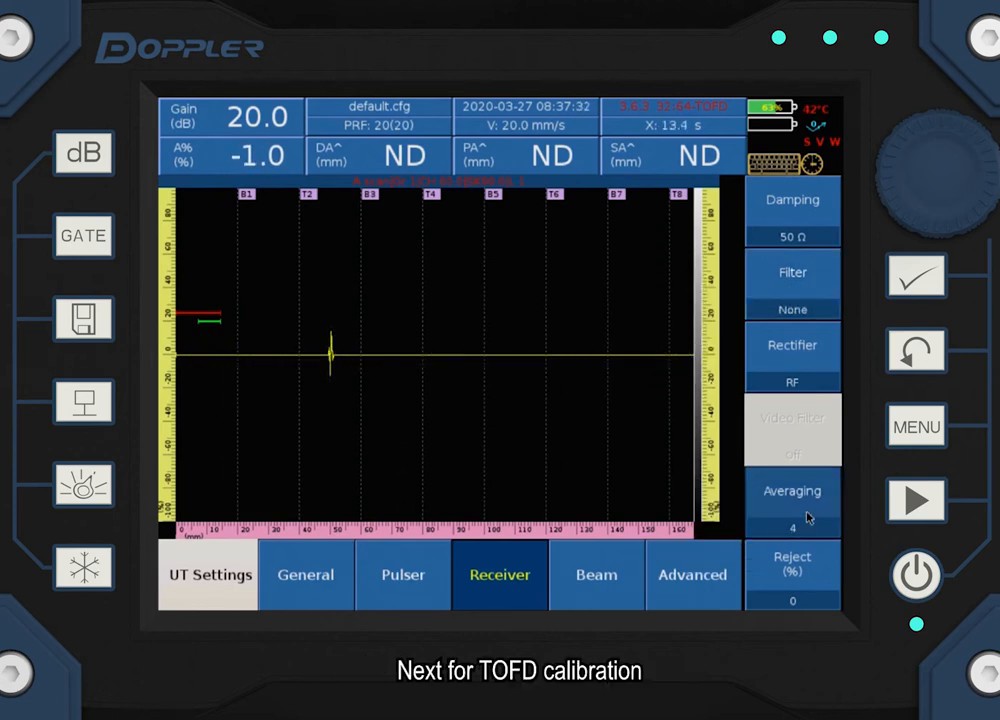
In the calibration wizard, set gain 68 dB, start 25.18 mm and range 28.51 mm
click(208, 575)
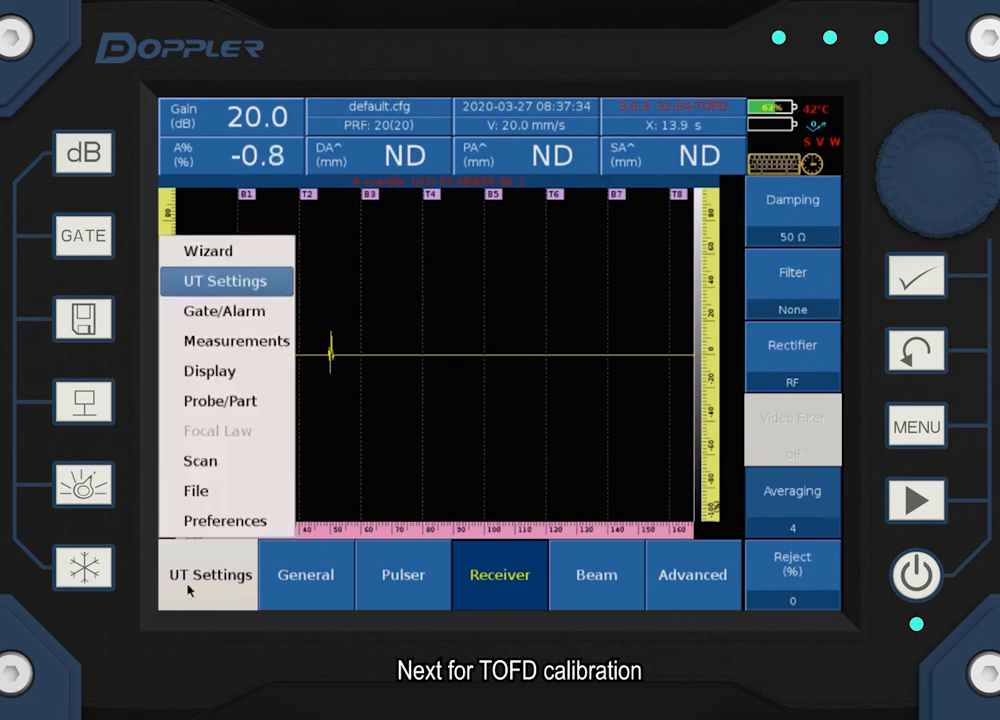
mouse_move(227, 251)
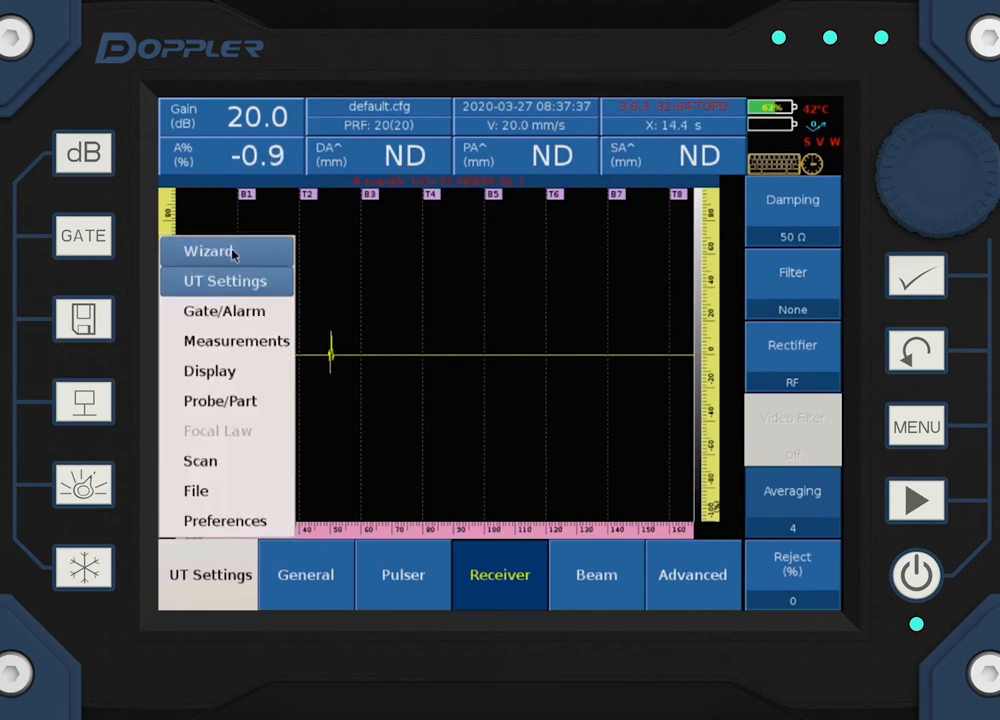
click(209, 251)
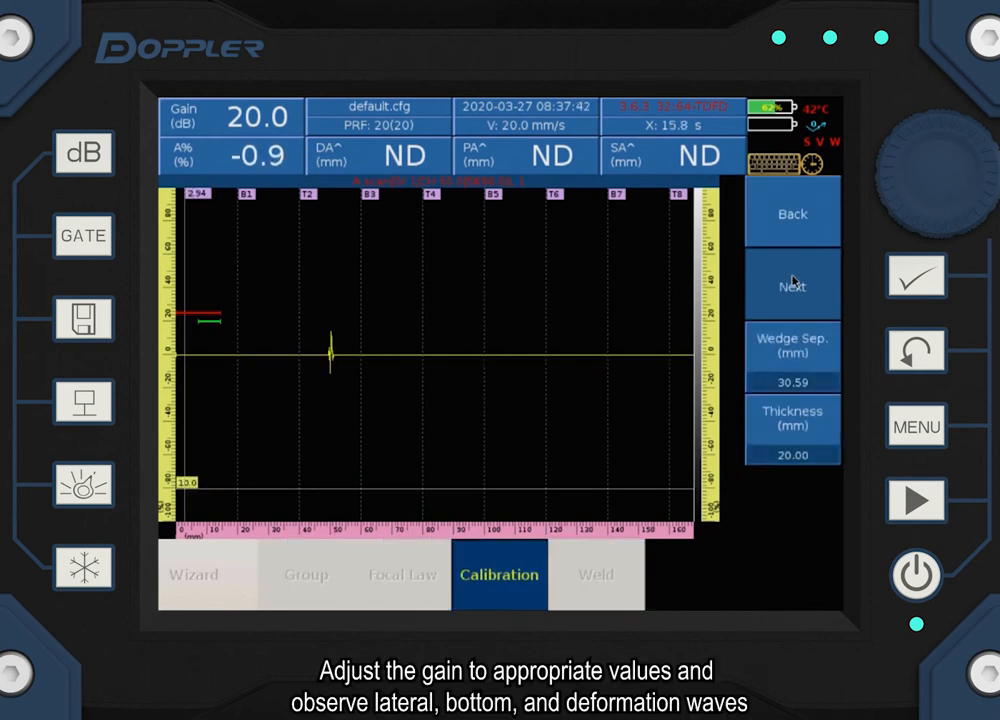
click(791, 284)
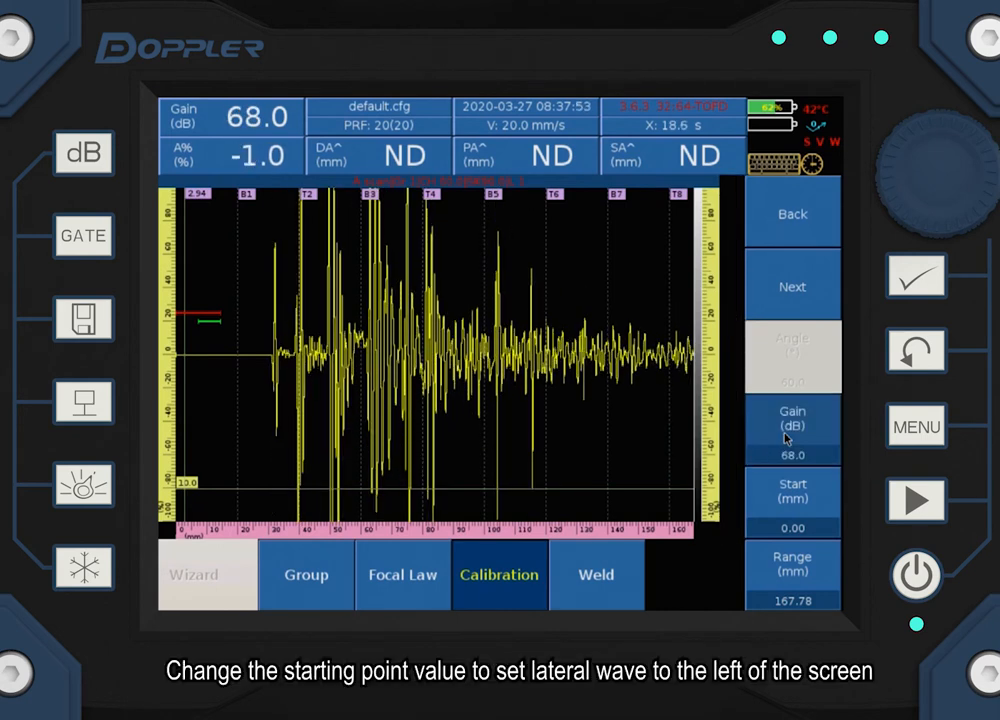
click(791, 499)
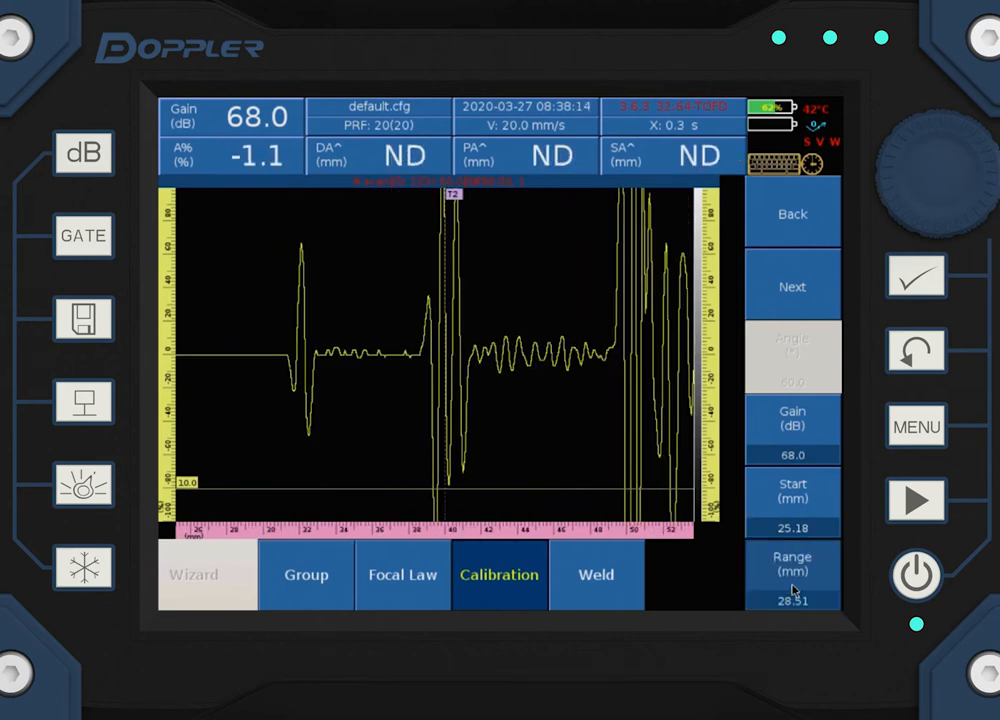
click(792, 425)
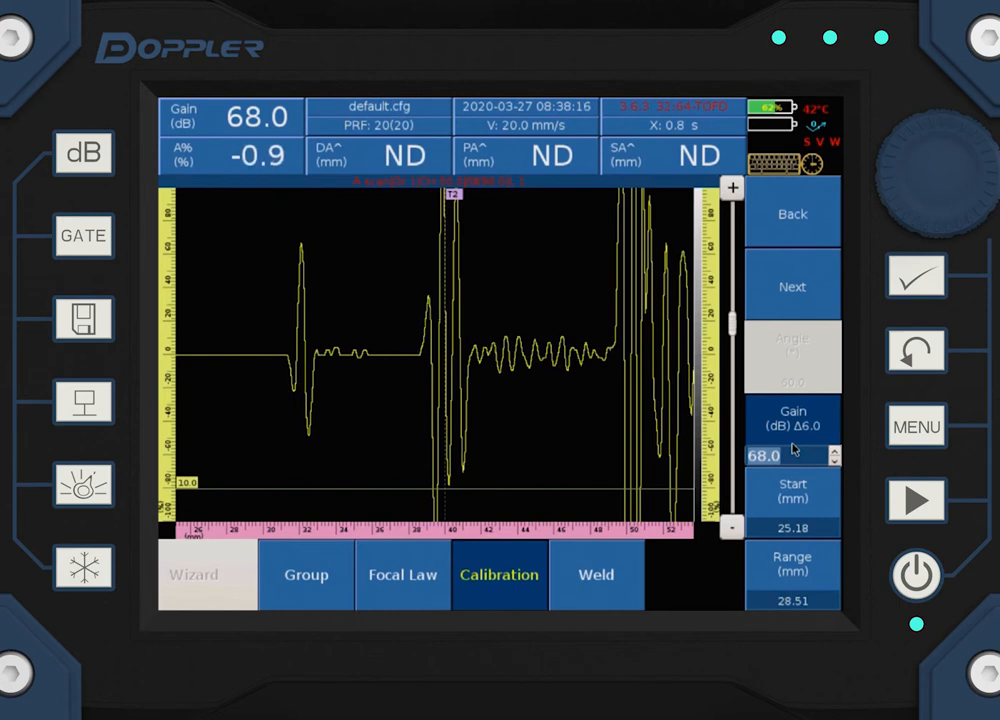
click(792, 286)
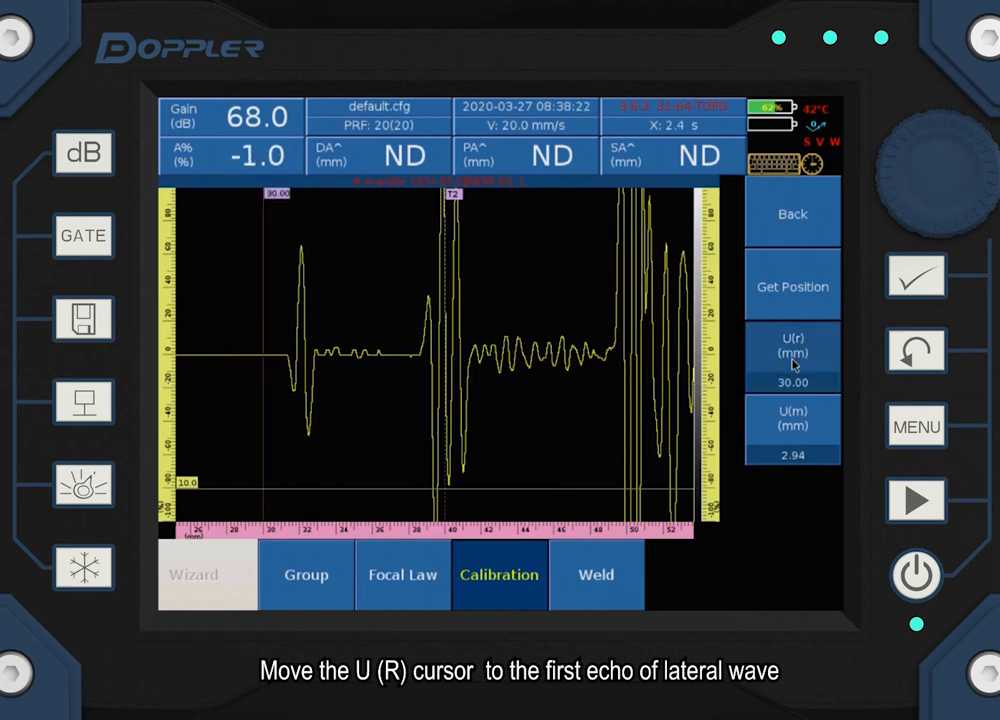
Place U(r) at 31.70 mm and U(m) at 39.10 mm, then calculate calibration results
click(792, 358)
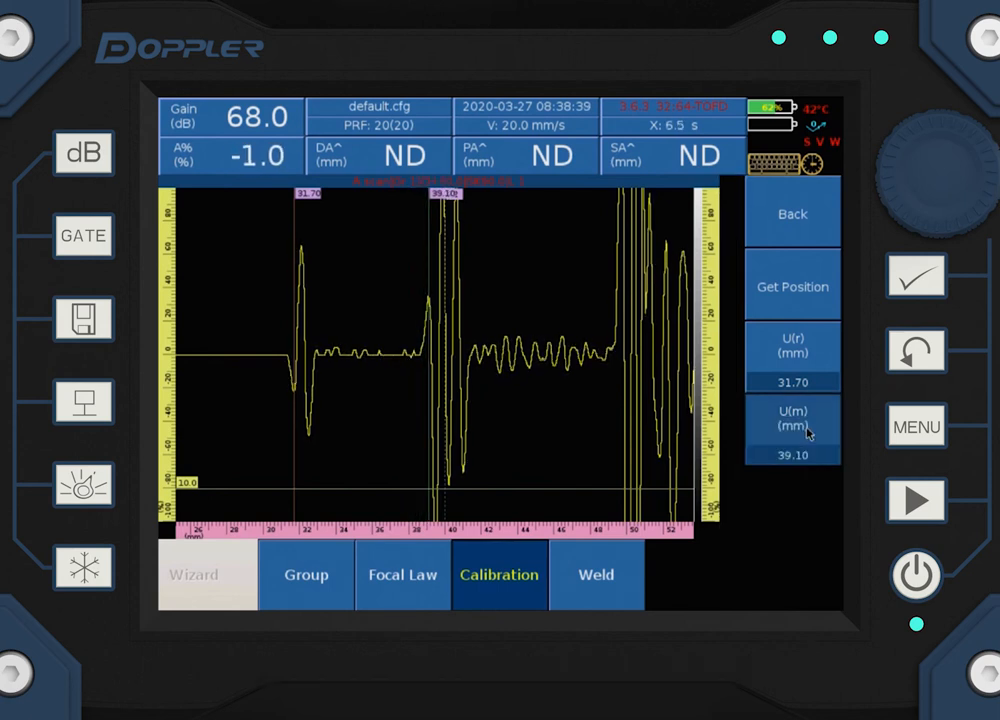
click(792, 285)
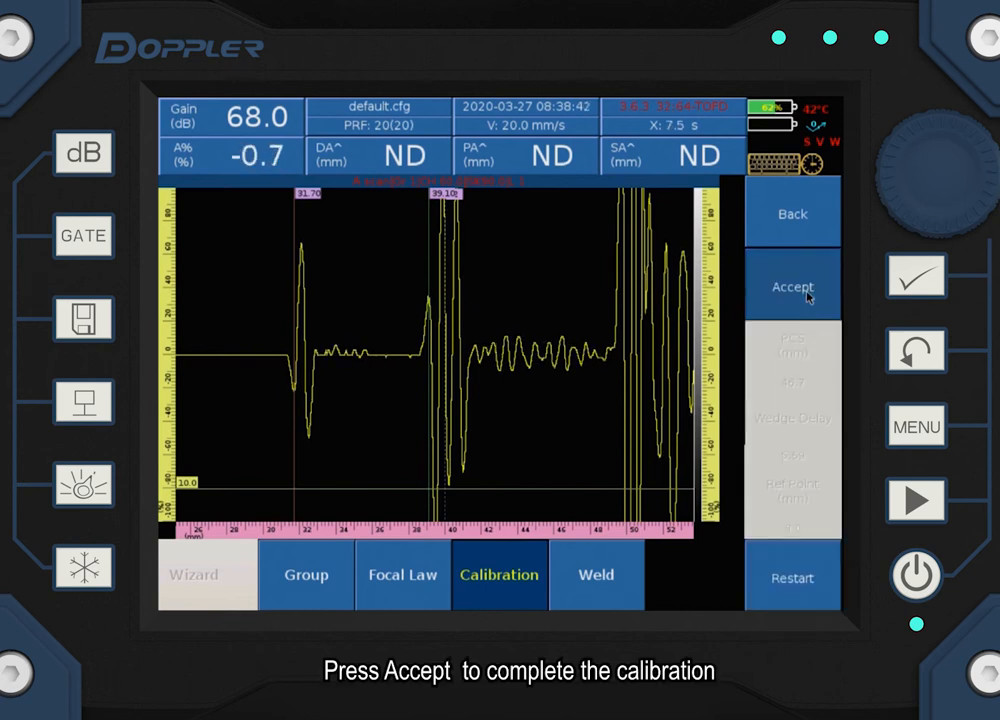
Accept the calibration (start 20.88 mm, wedge delay 5.69 µs) and open the settings menu
click(791, 286)
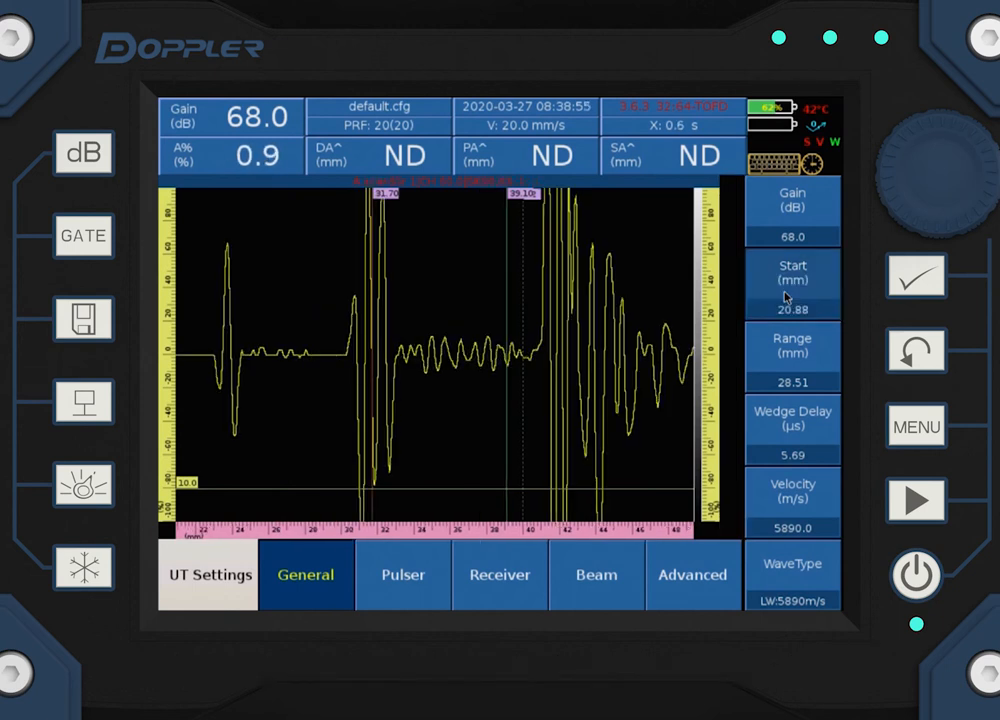
click(208, 575)
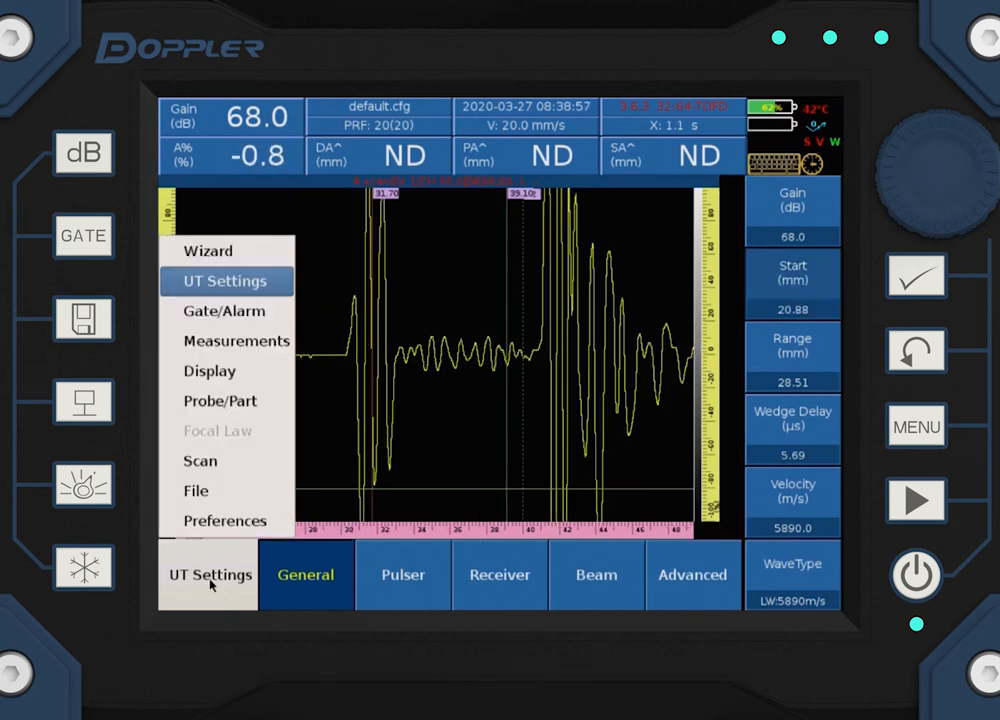
Go to Measurements > Reading and open the reading List dropdown
click(236, 340)
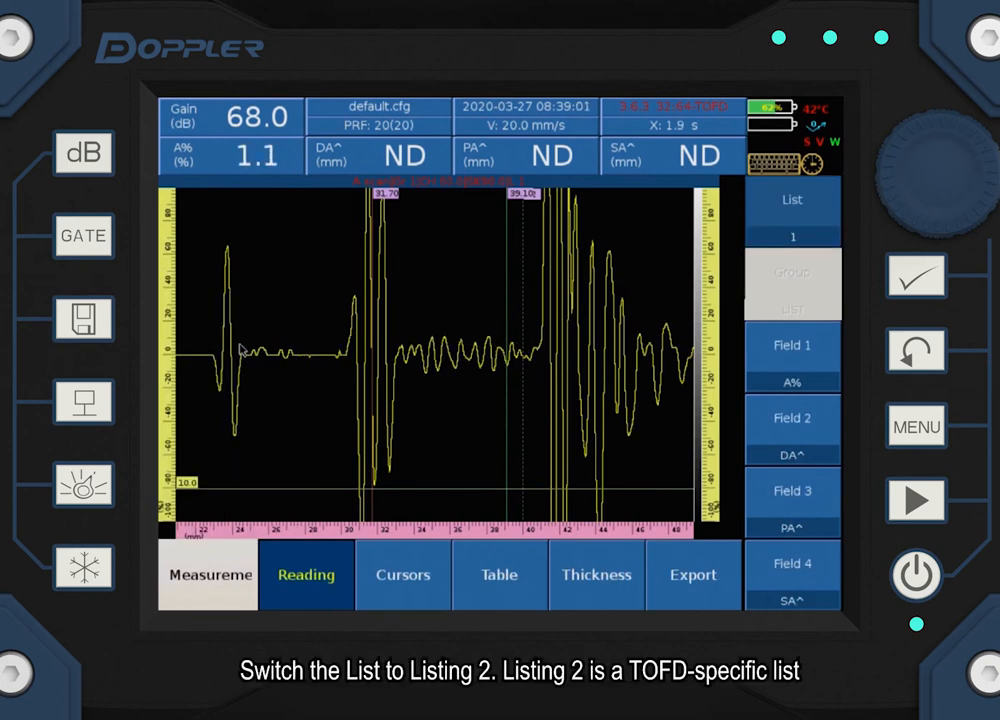
click(792, 199)
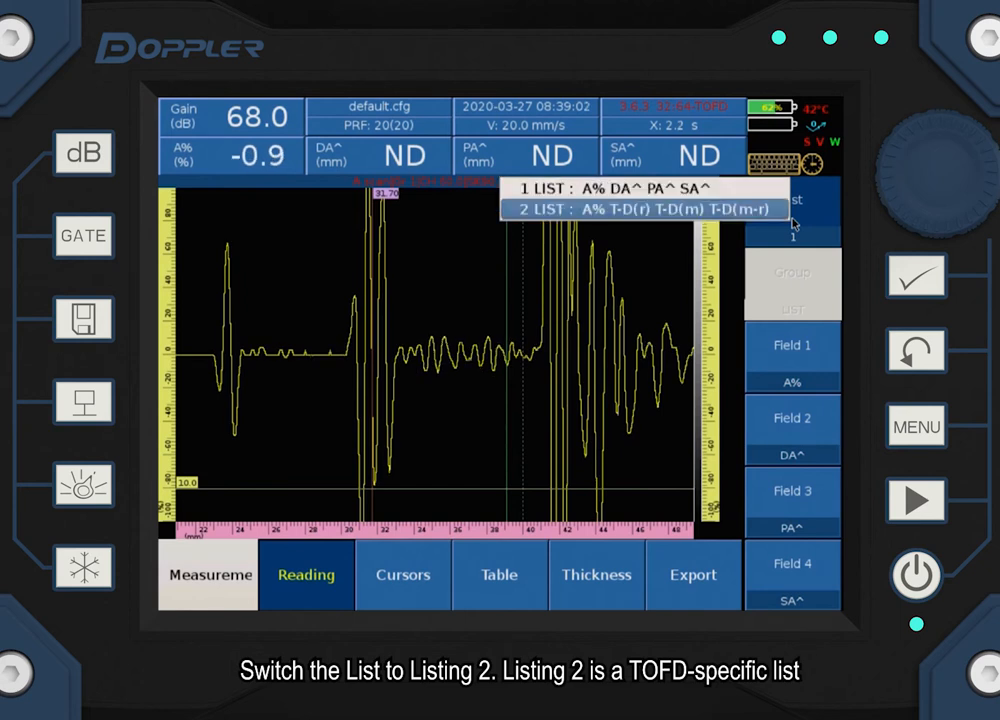
Use TOFD reading list 2 and set the inspection scan axis to Encoder 1
click(640, 209)
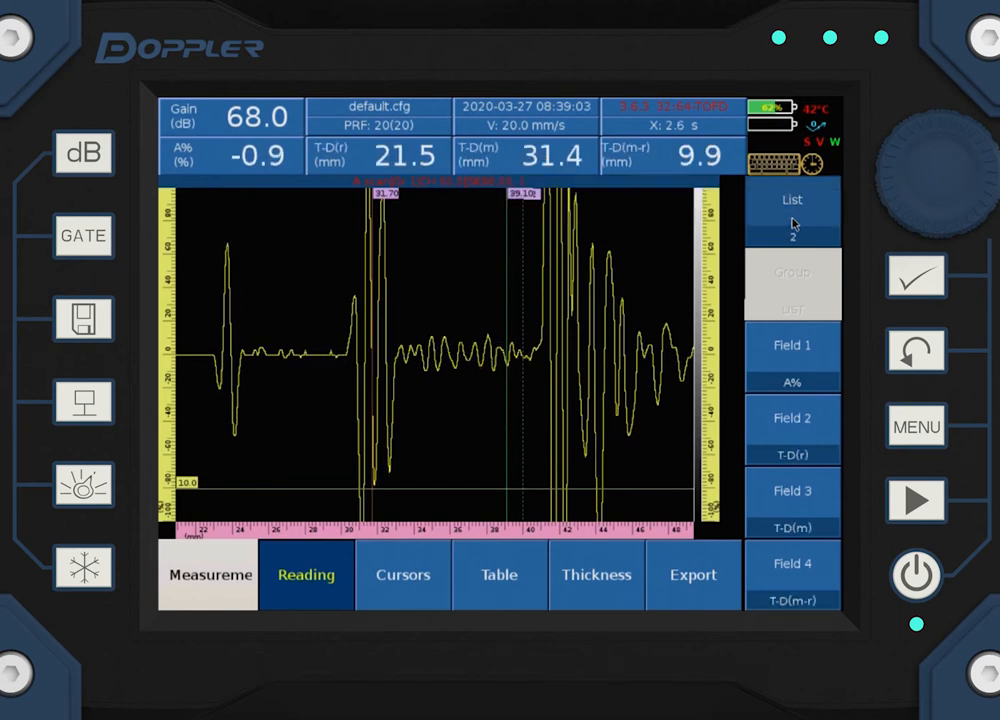
click(914, 425)
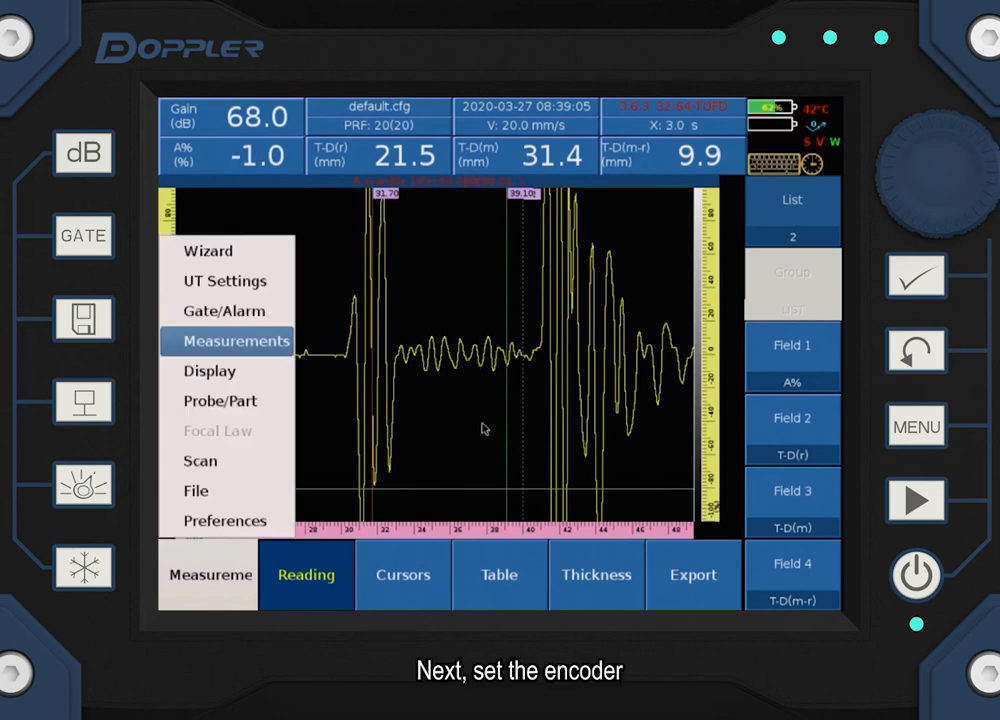
mouse_move(225, 461)
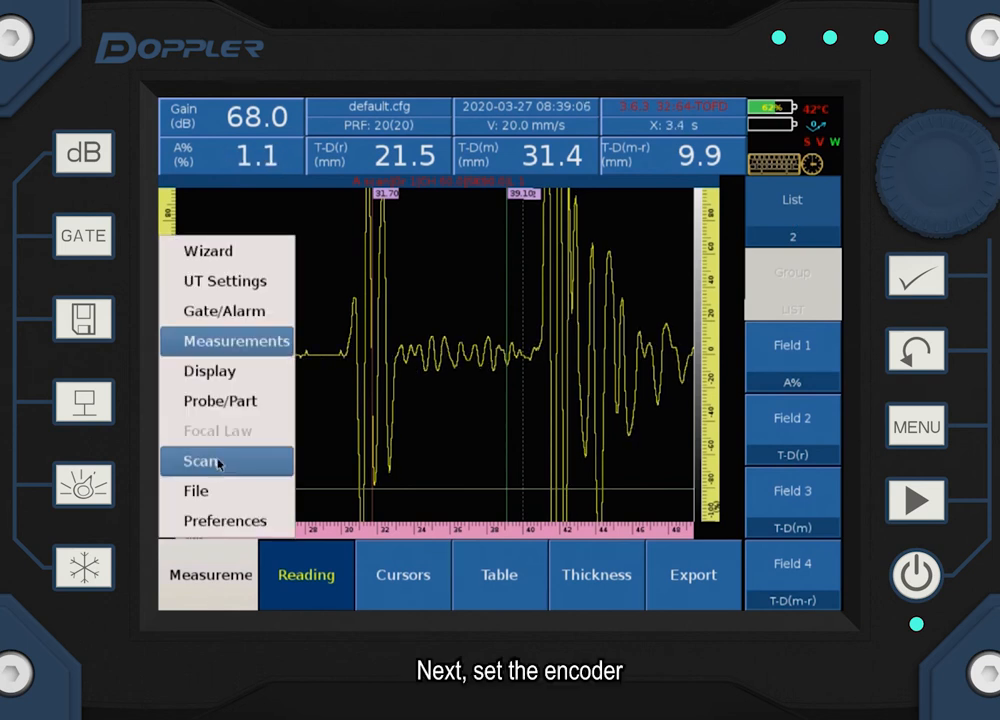
click(227, 461)
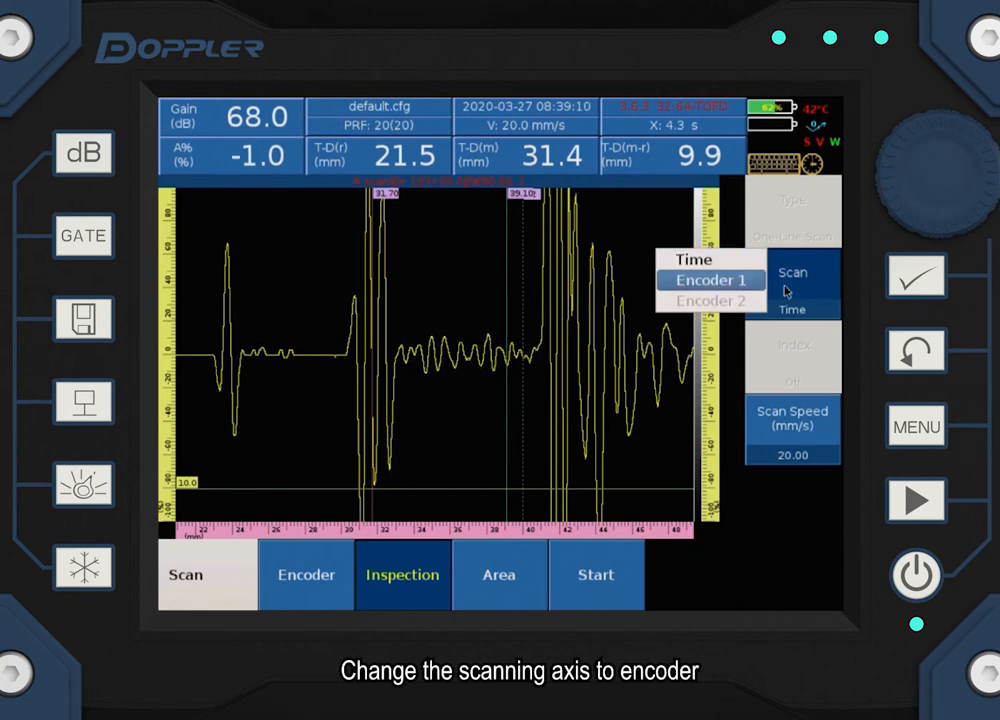
click(710, 280)
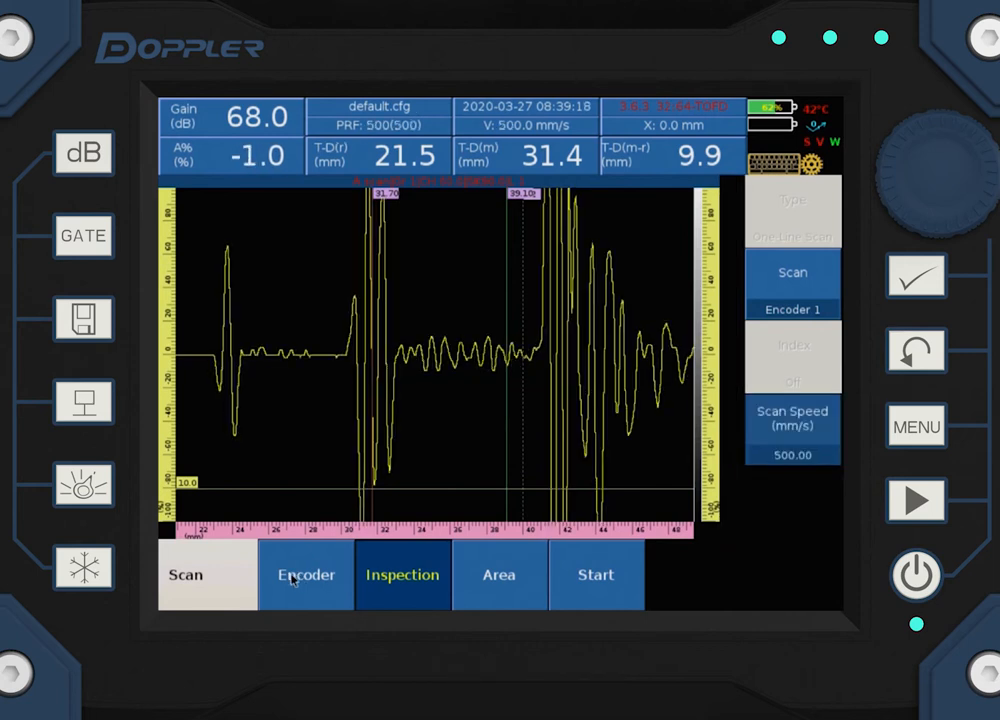
Set the encoder resolution (48 steps/mm) and a scan area end of 150 mm
click(306, 574)
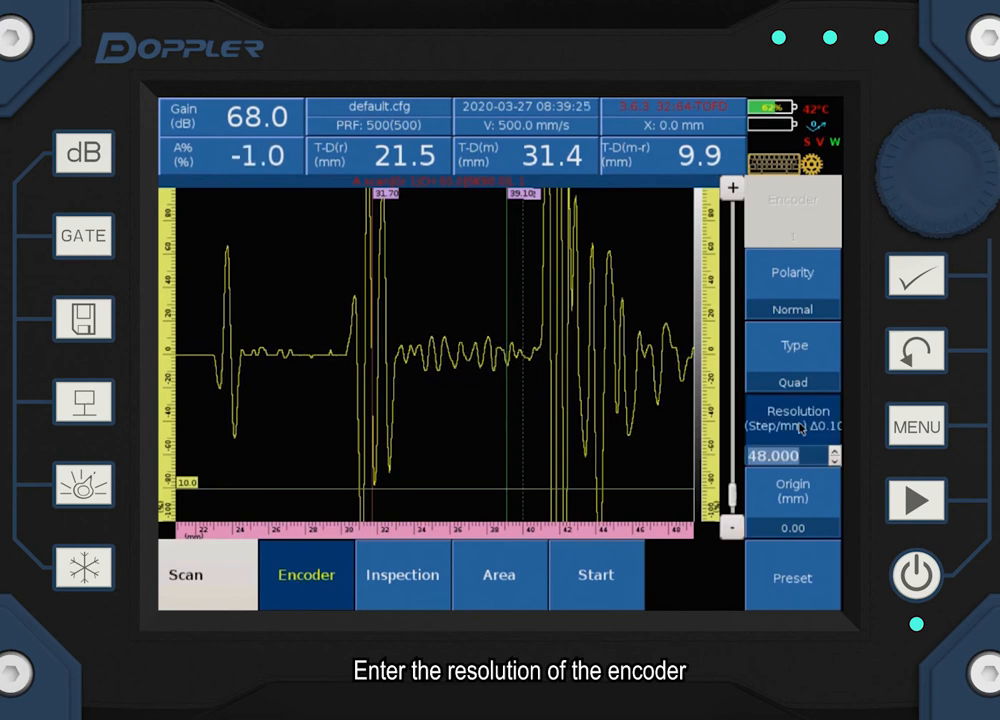
text(66)
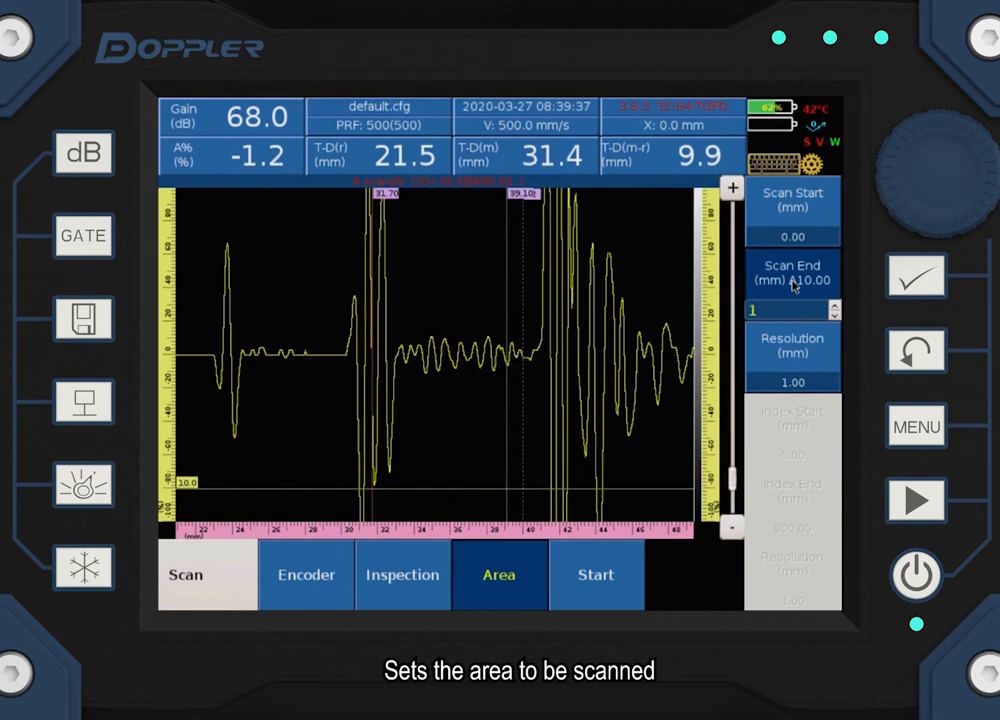
text(5)
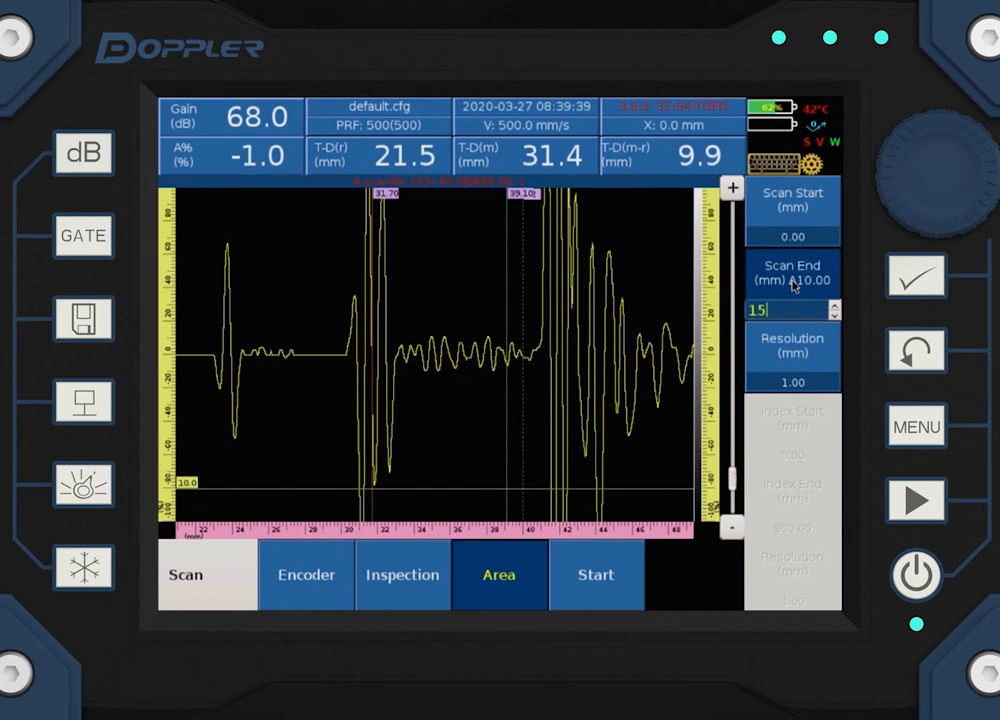
text(0.00)
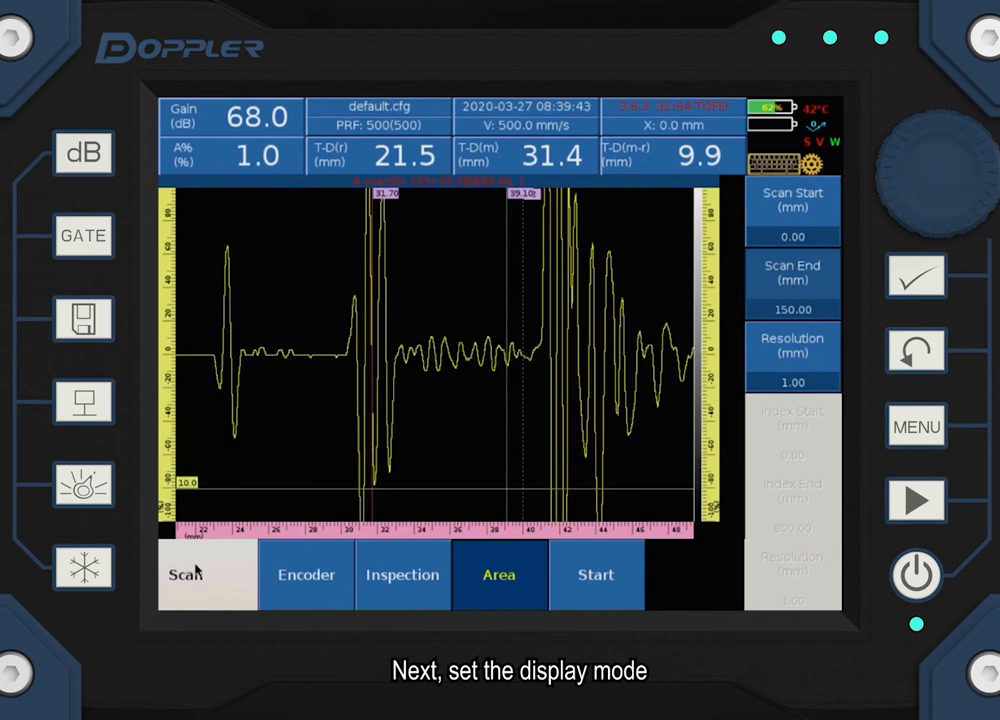
Switch the display to the A-B scan layout, then bring up the File submenu
click(206, 574)
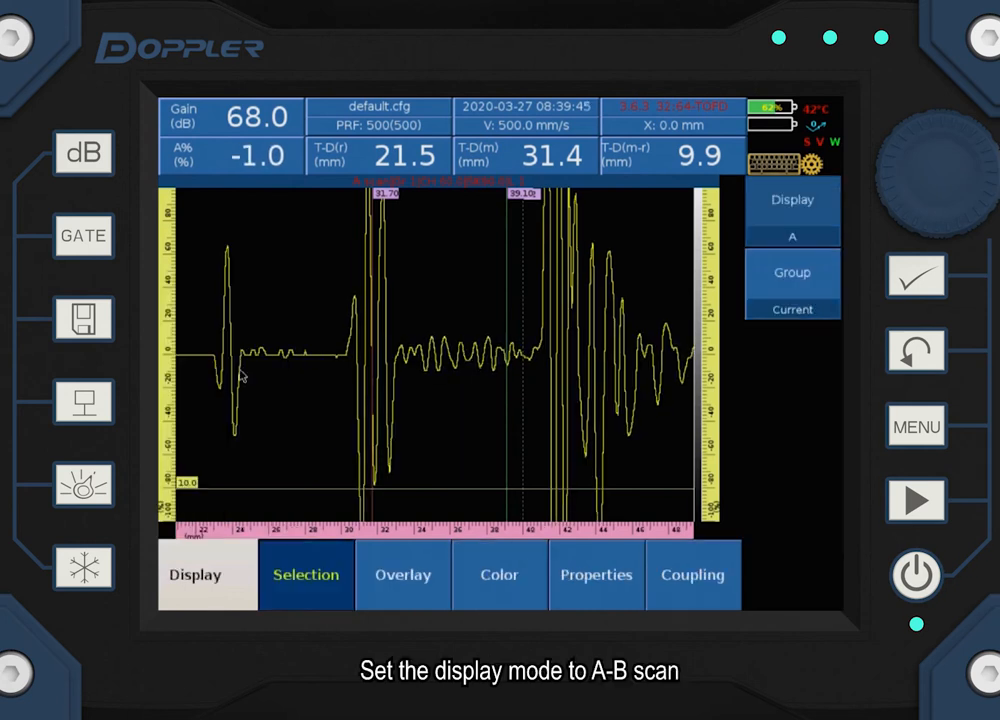
click(792, 200)
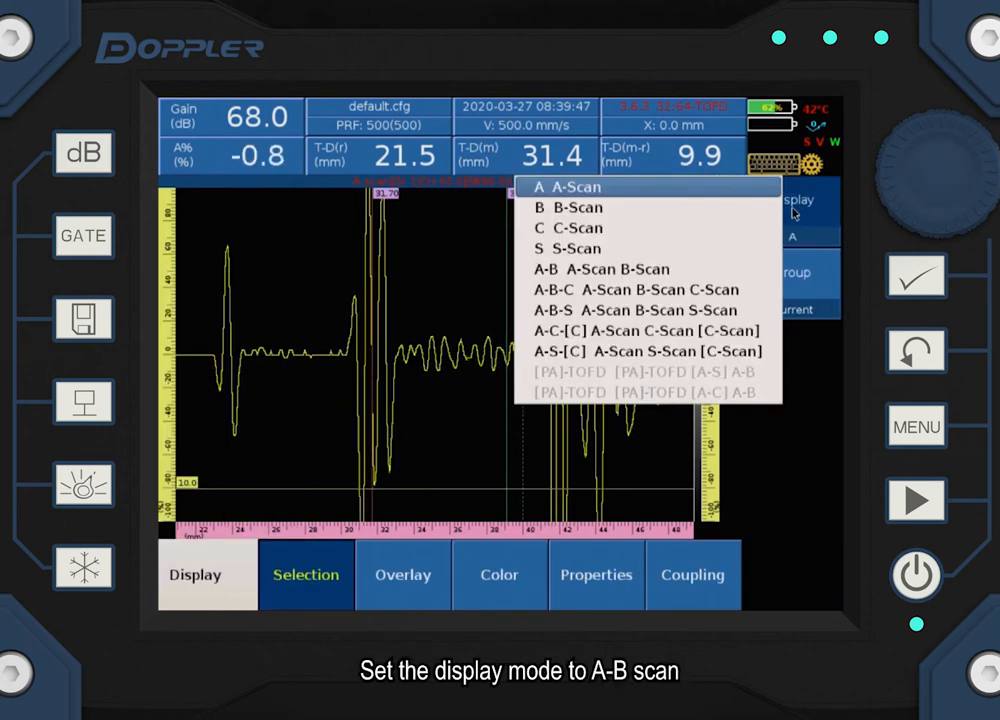
click(614, 269)
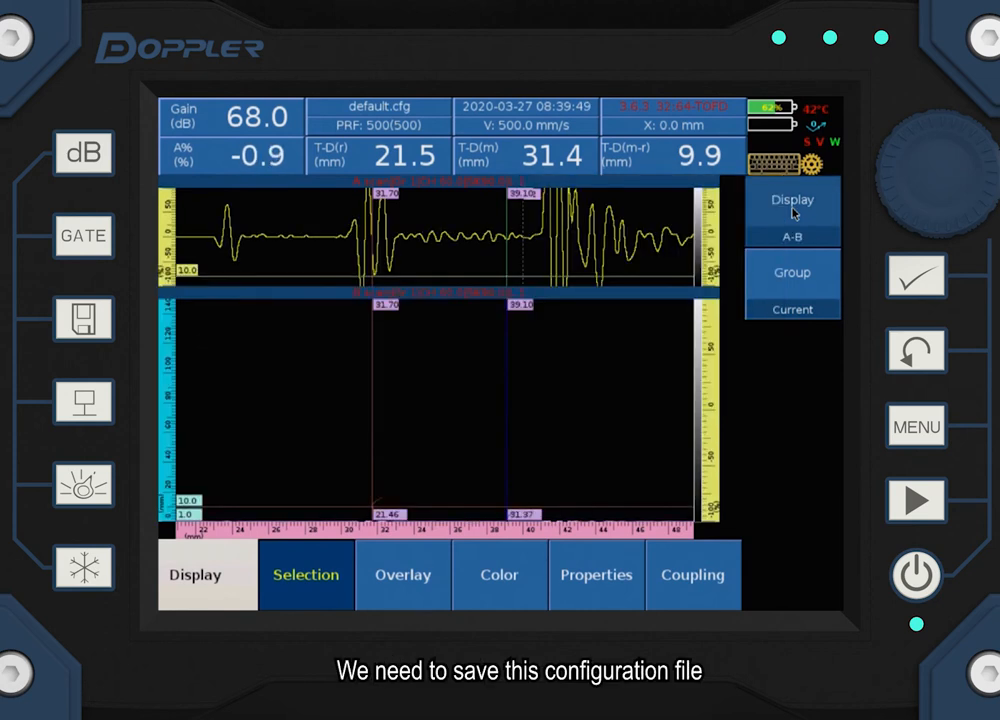
click(197, 575)
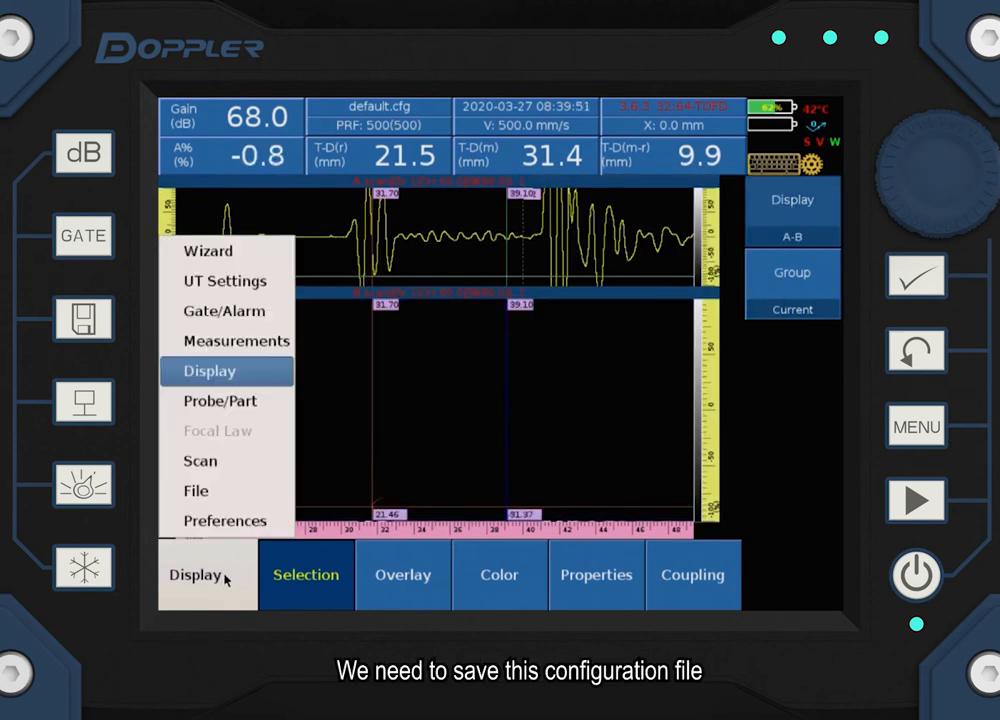
click(195, 490)
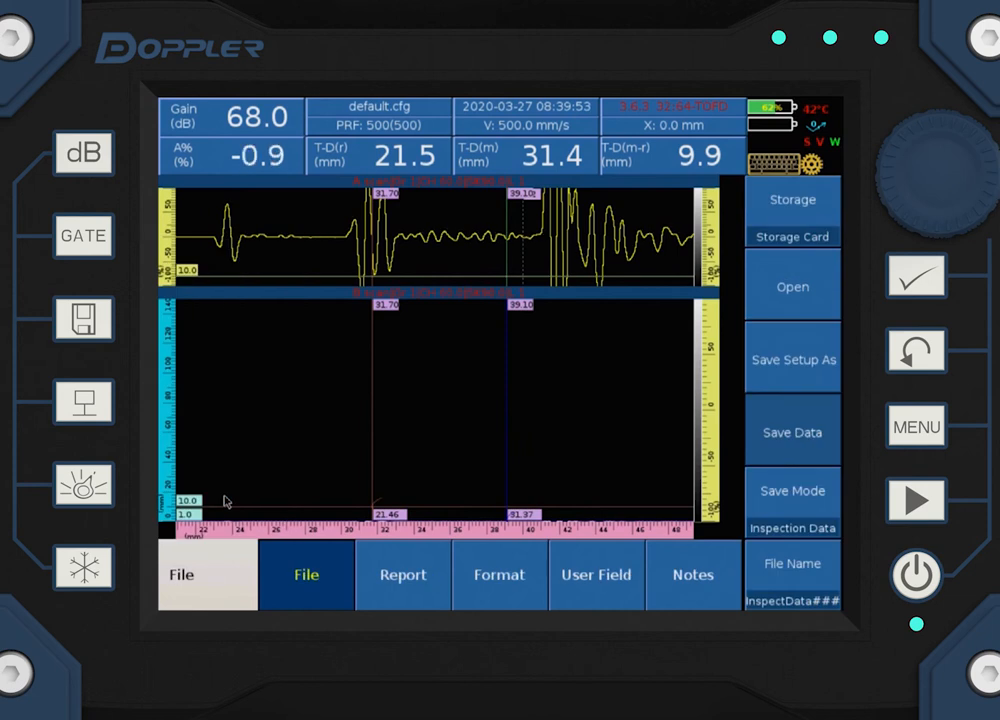
Save the setup under the name -tofd, confirming overwrite of the existing -tofd.cfg
click(792, 359)
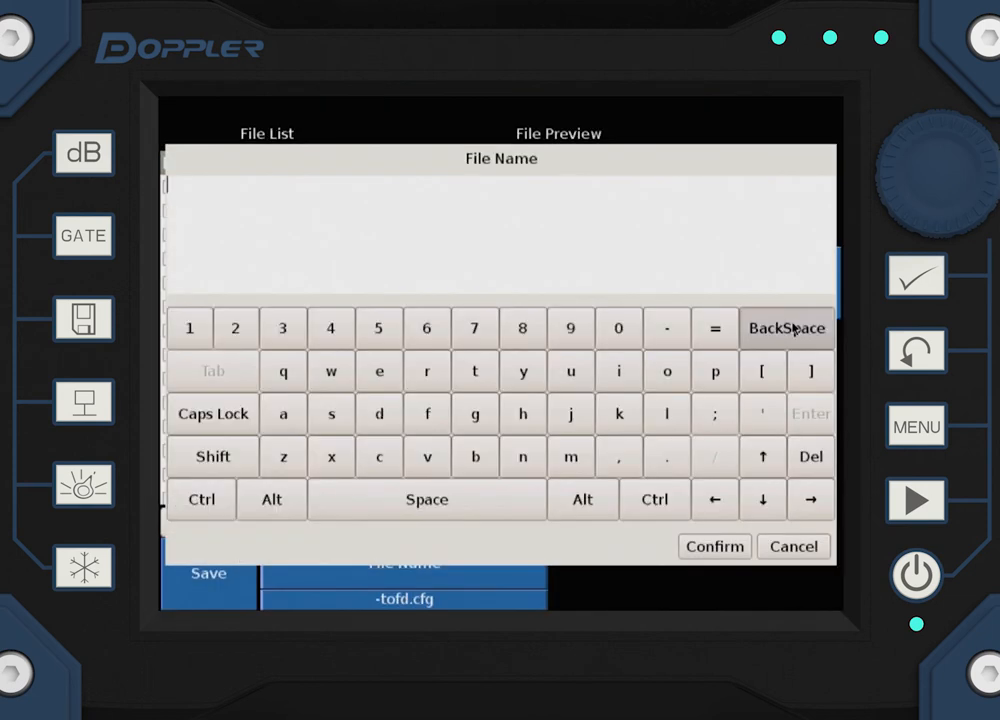
click(474, 371)
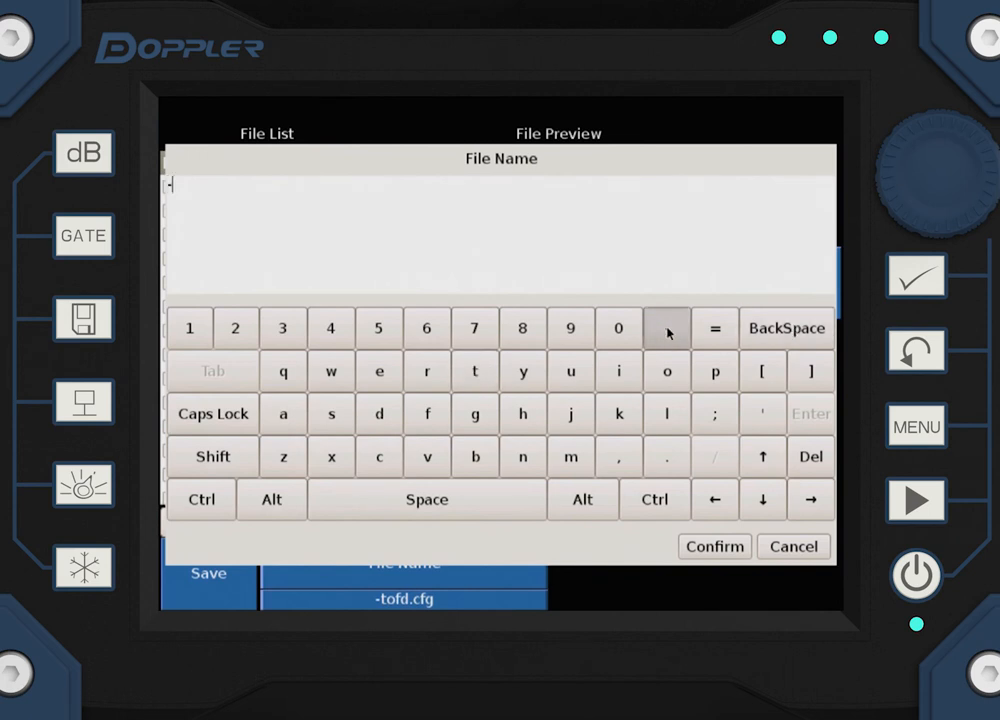
click(475, 371)
text(tofd)
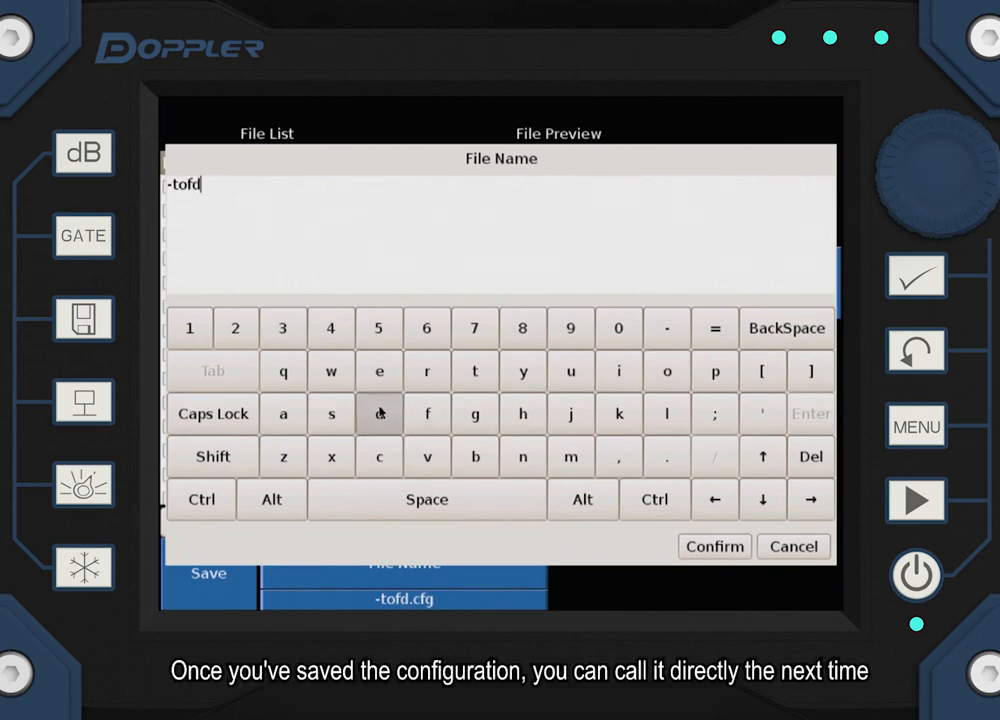
click(714, 547)
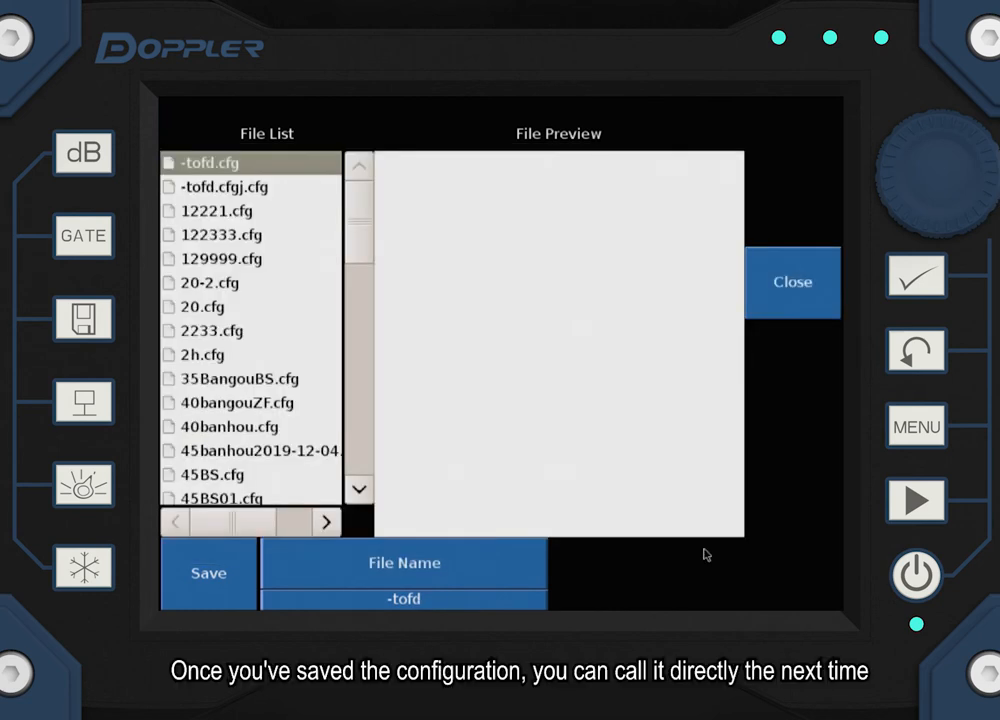
click(208, 574)
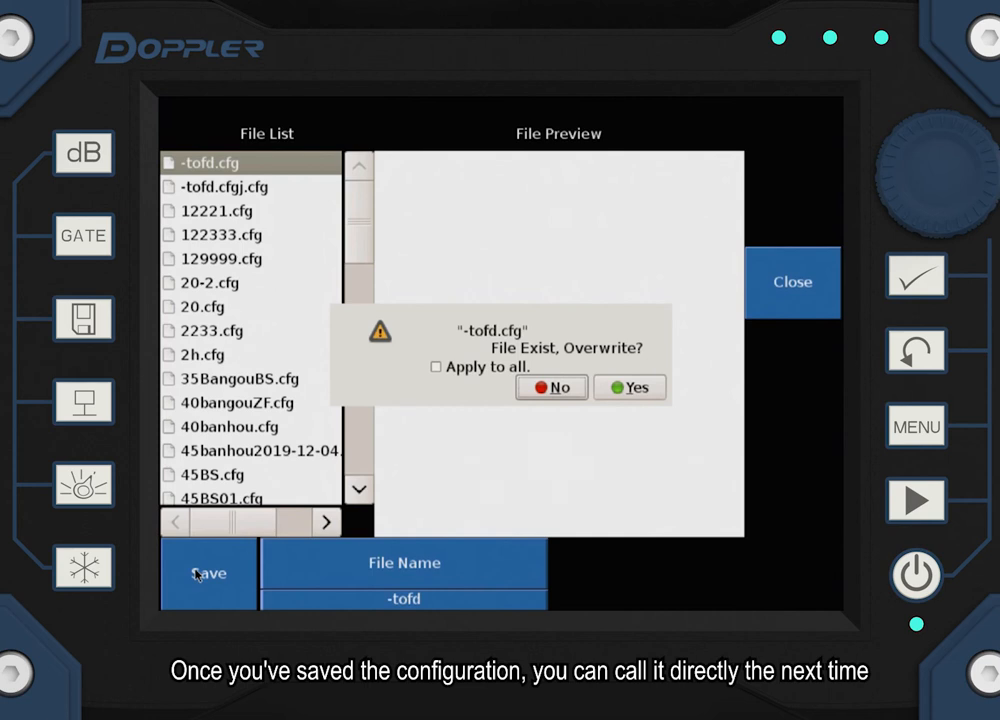
click(629, 387)
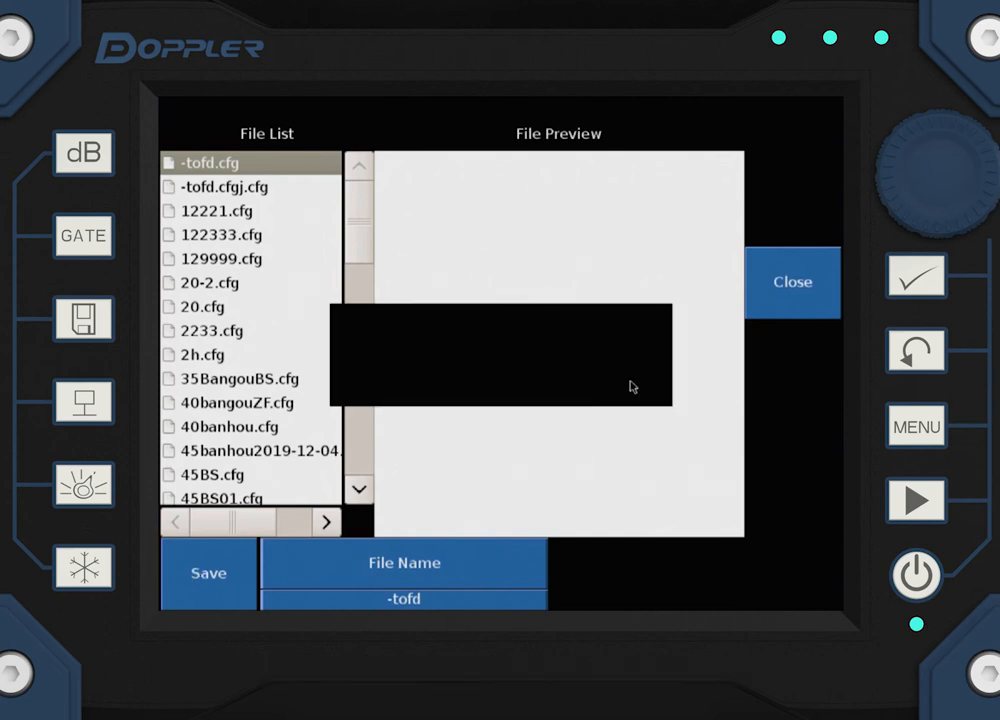
click(792, 282)
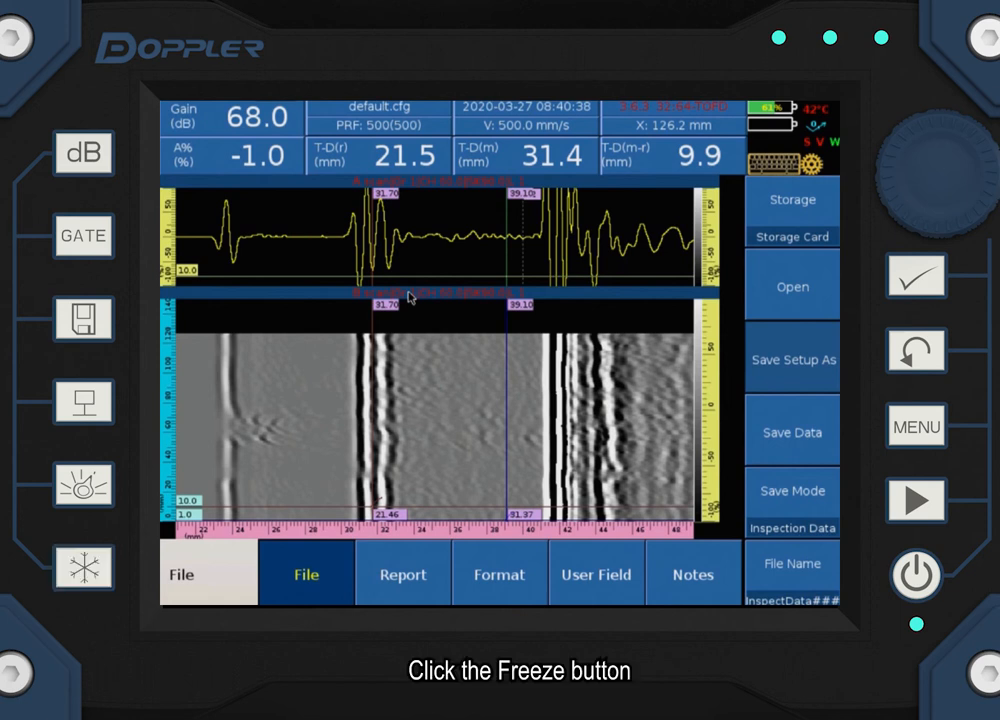
Set the data file name to tofd and save the scanned inspection data
click(791, 564)
text(tof)
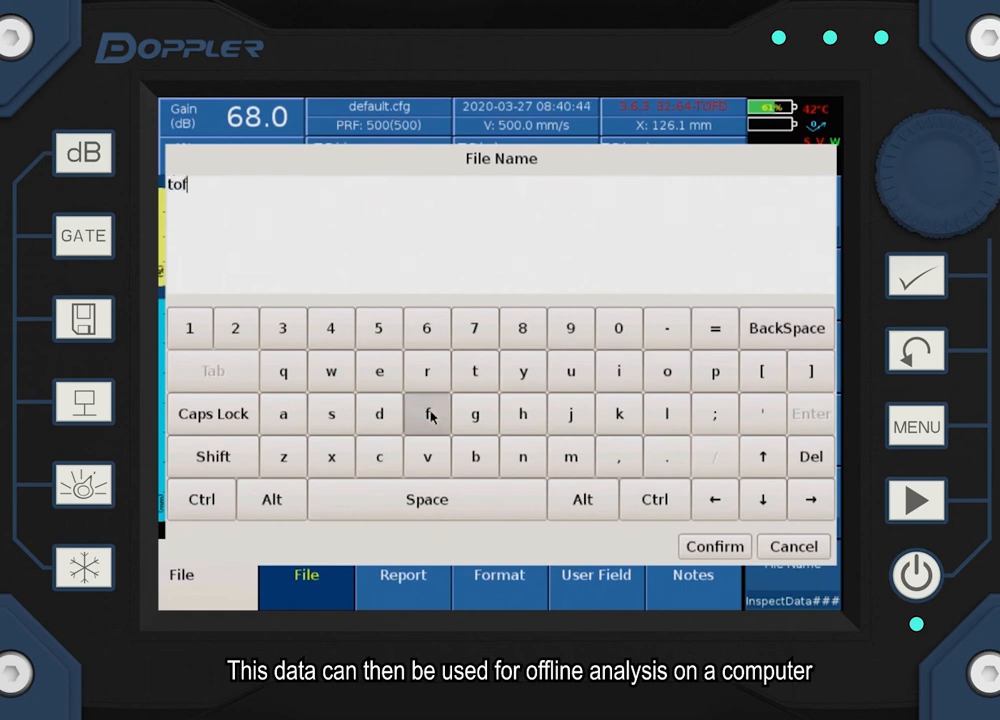
click(713, 547)
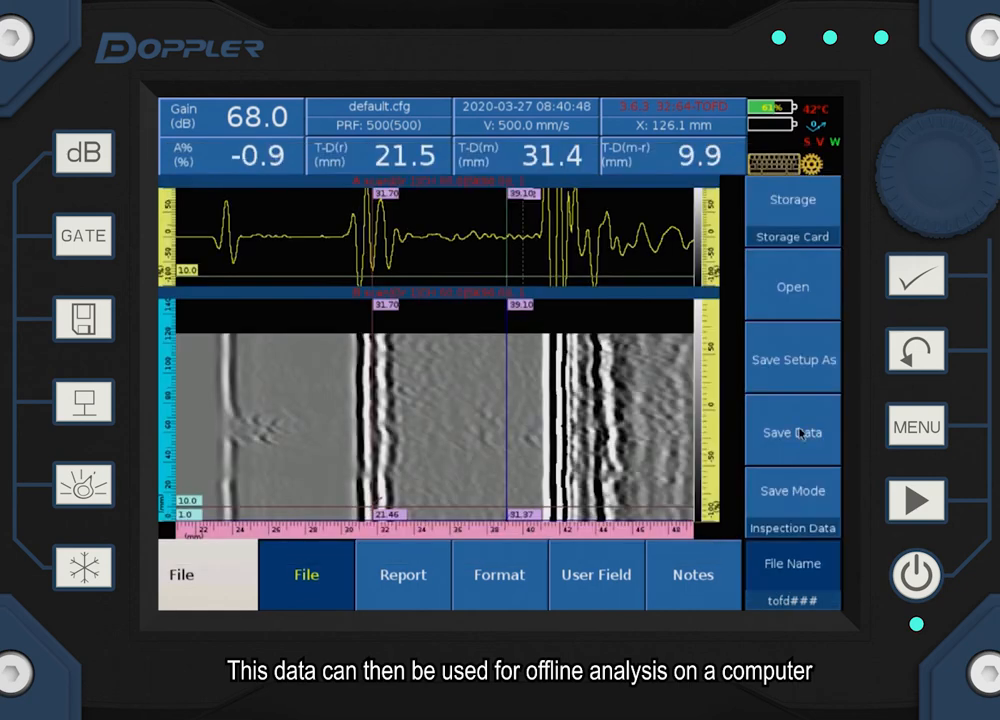
click(791, 287)
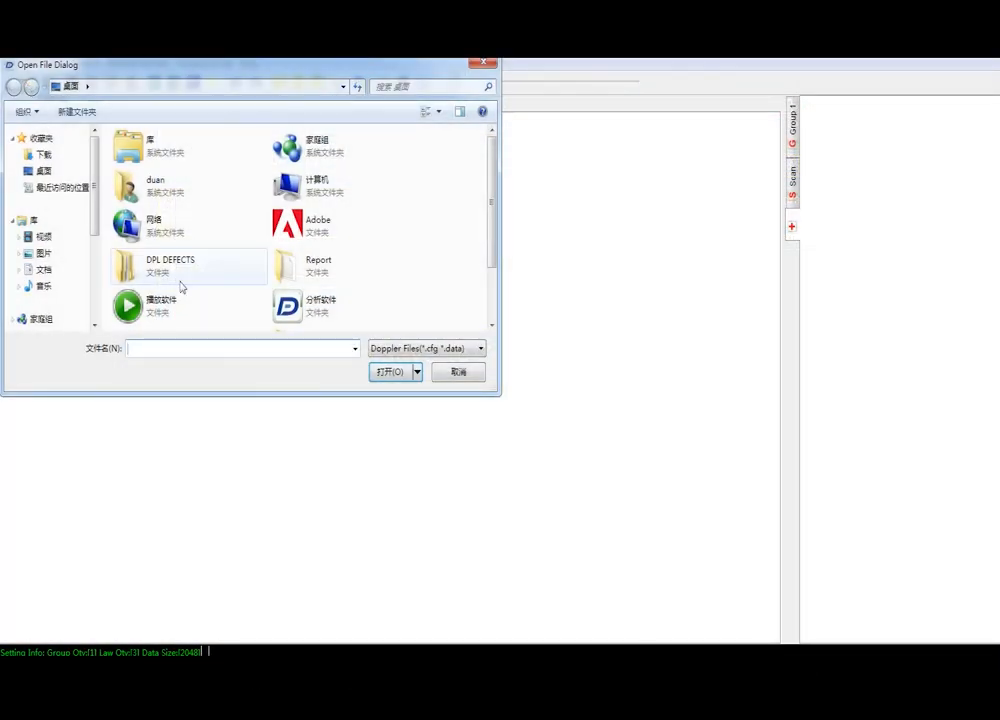
Scroll to tofd001.data in the Open File Dialog and open it
scroll(down, 3)
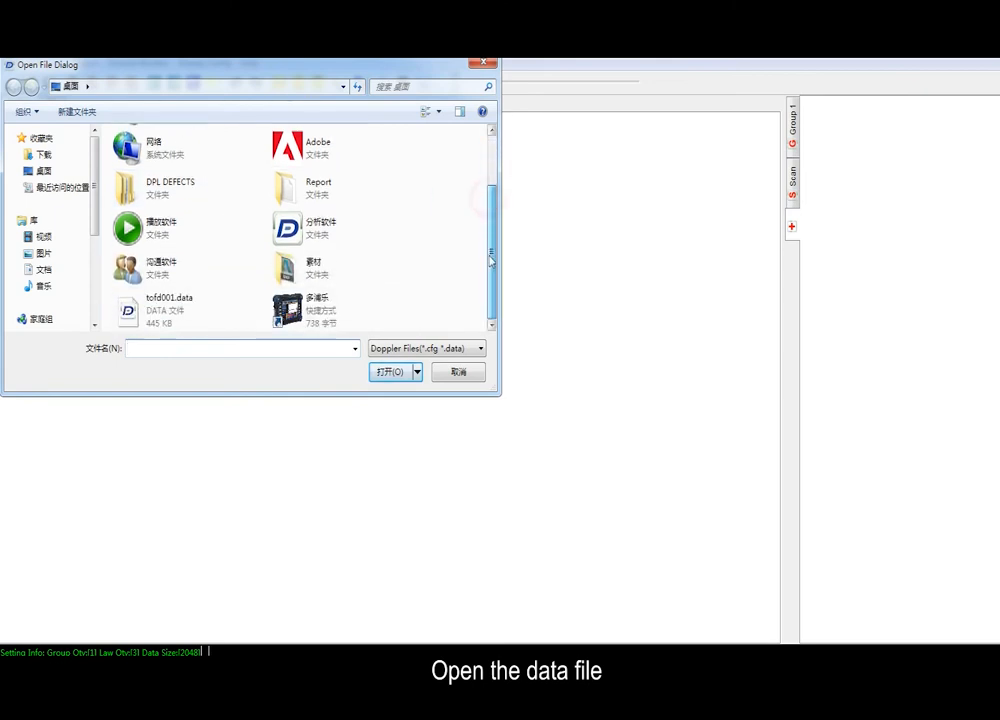
click(170, 310)
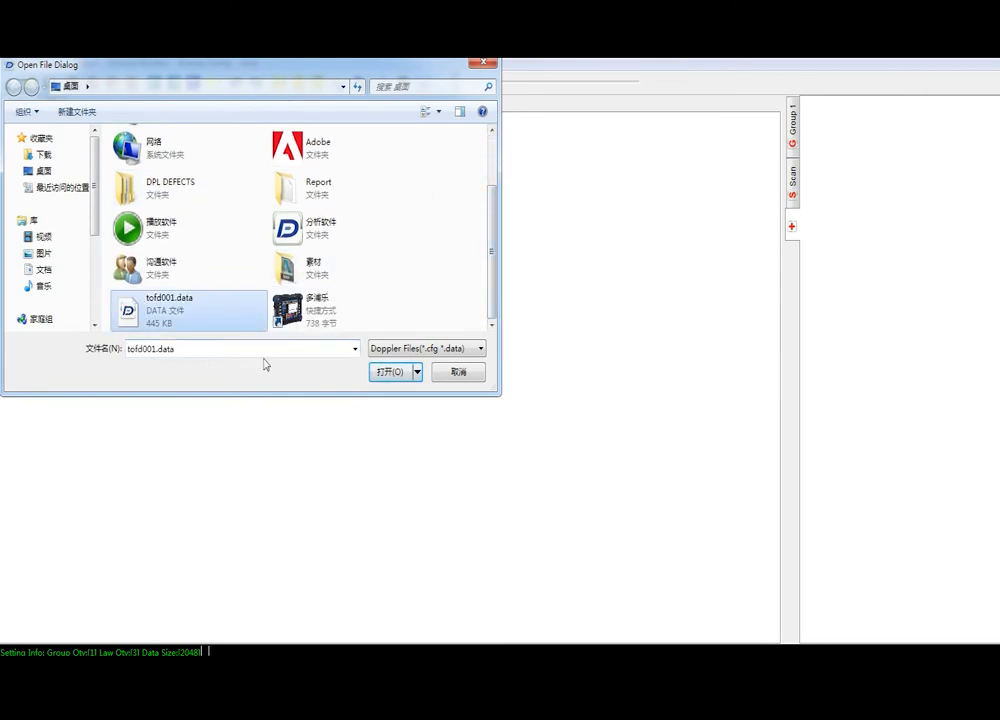
click(390, 371)
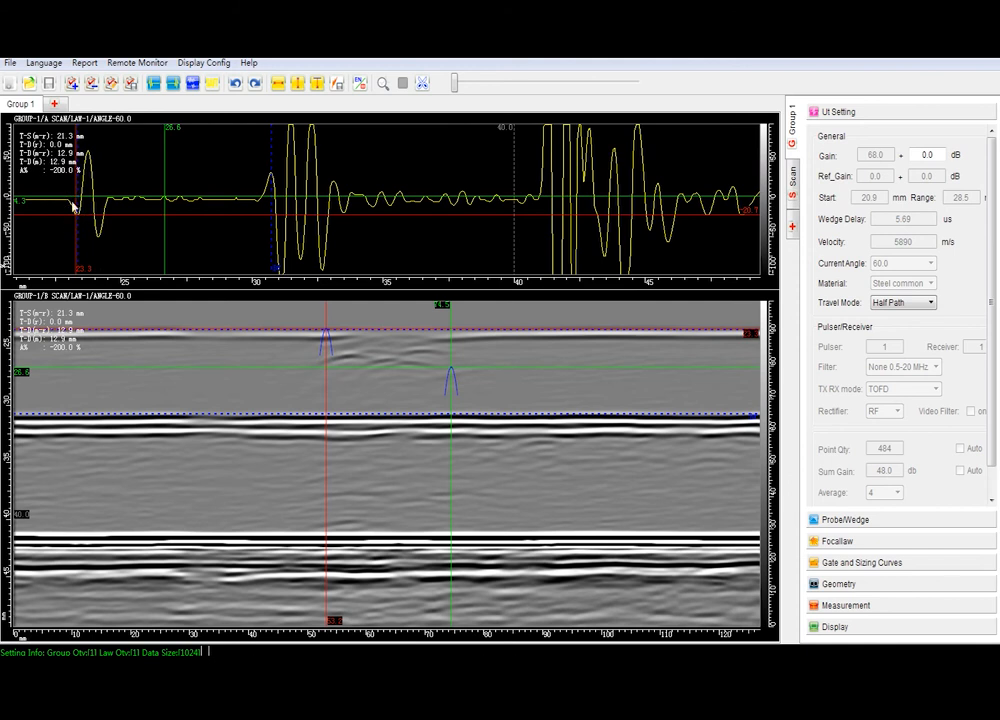
Expand the Measurement readings, scroll to the defect, and set cursors at 24.7 and 26.7 mm
click(846, 219)
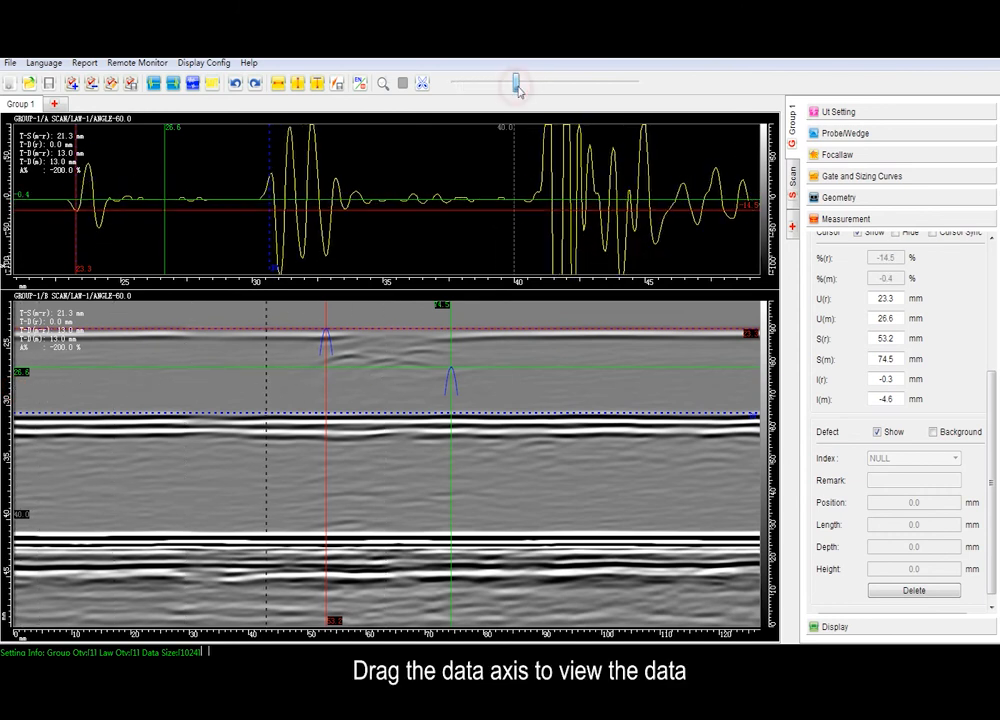
drag(515, 84, 475, 84)
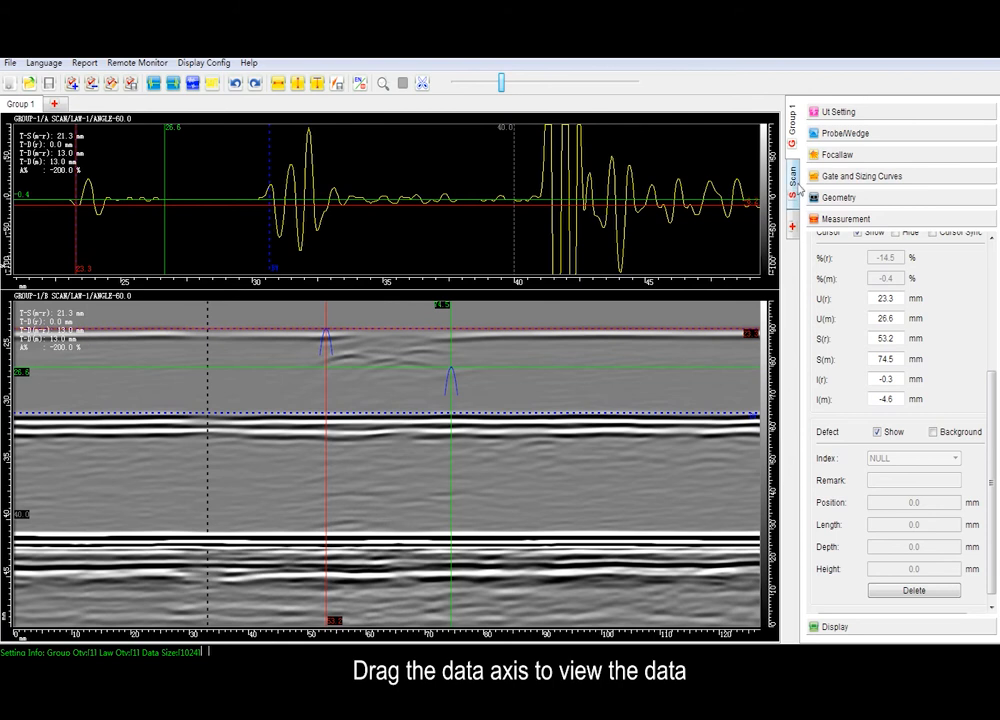
click(792, 183)
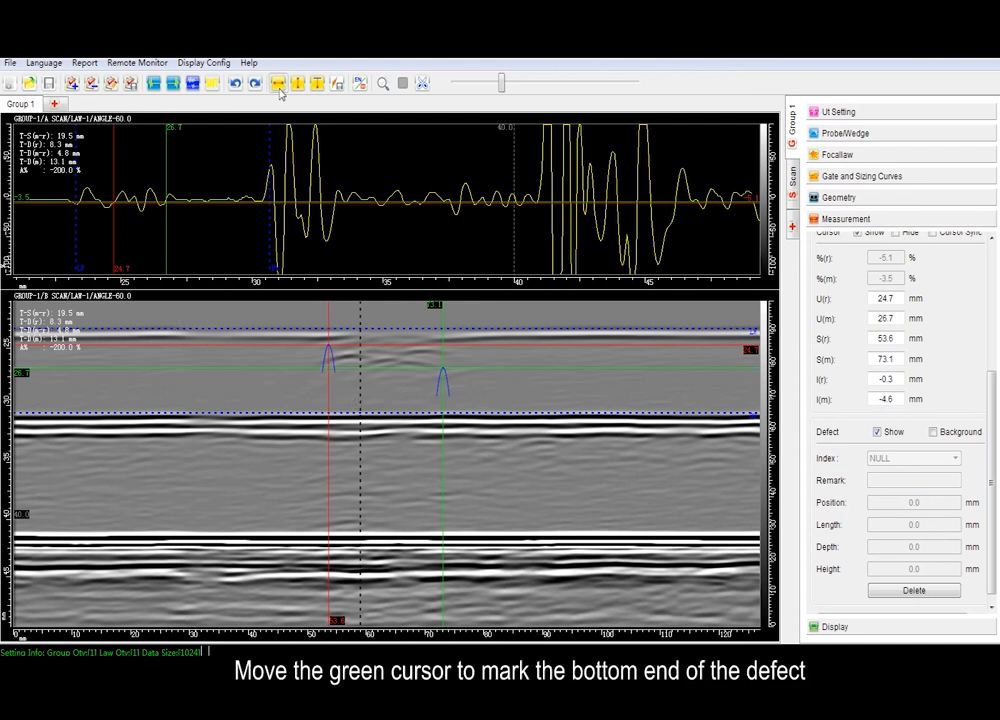
mouse_move(280, 83)
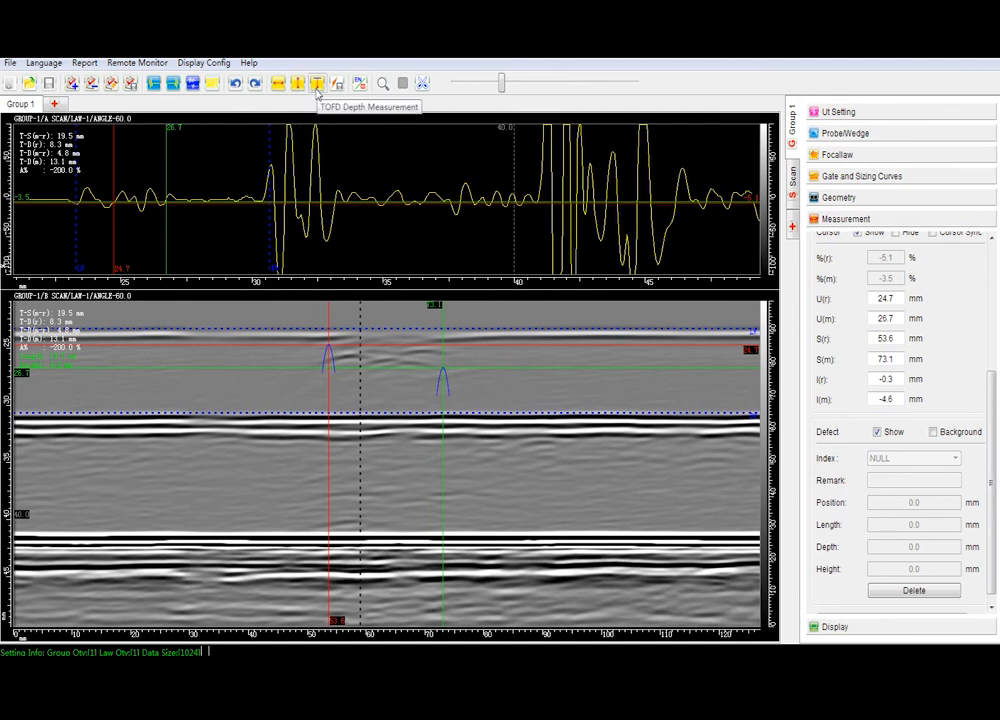
mouse_move(318, 91)
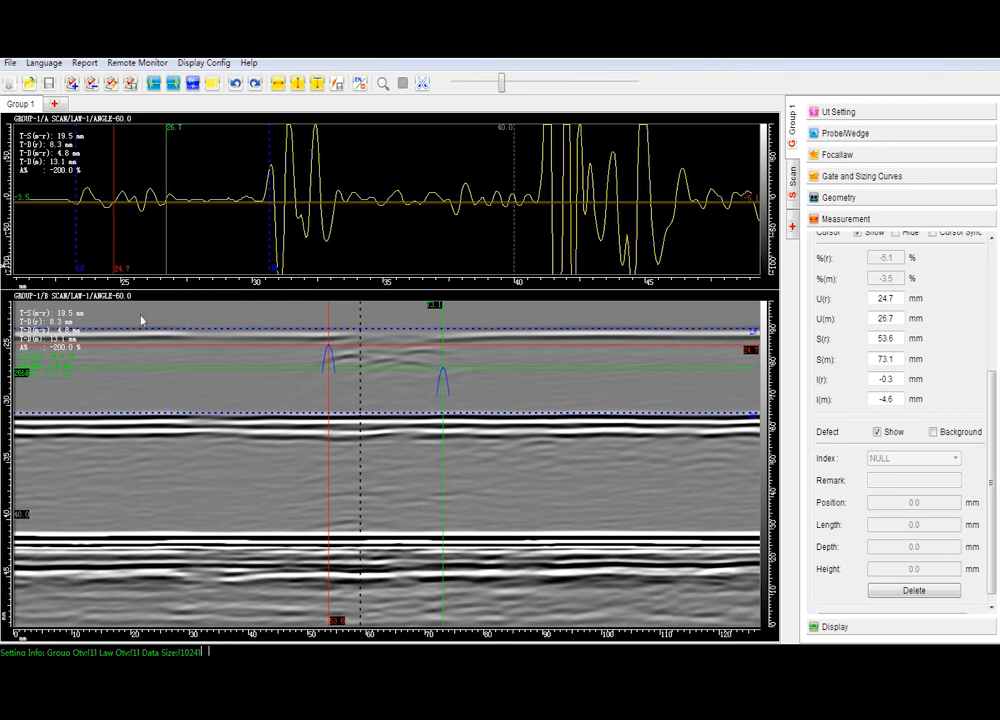
mouse_move(337, 83)
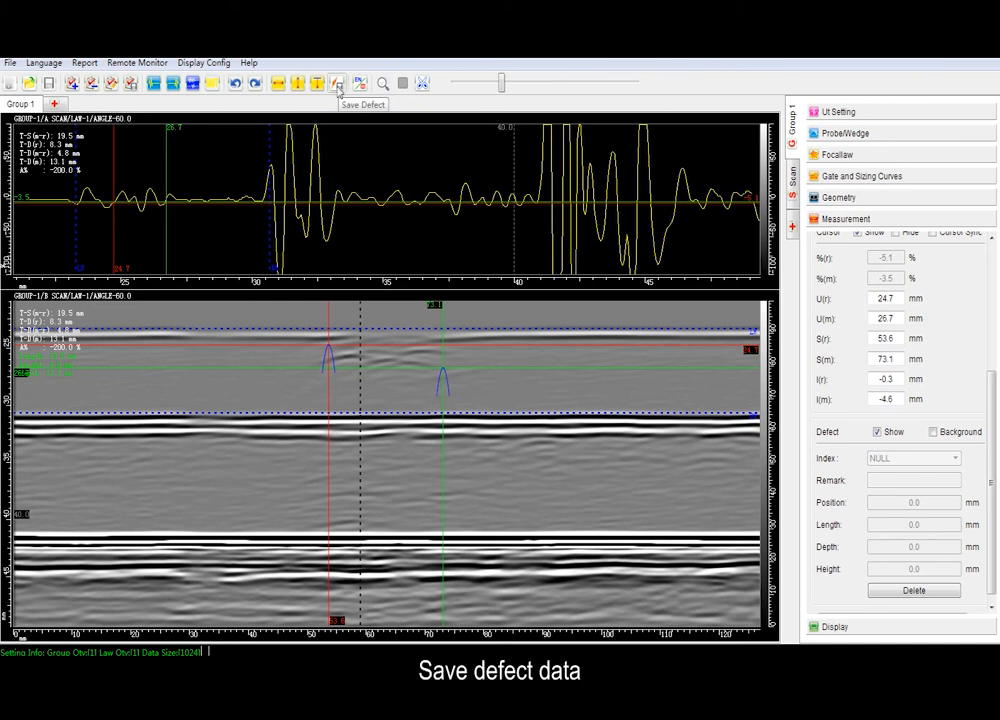
Save the sized defect as index 1 at position 53.6 mm
click(337, 83)
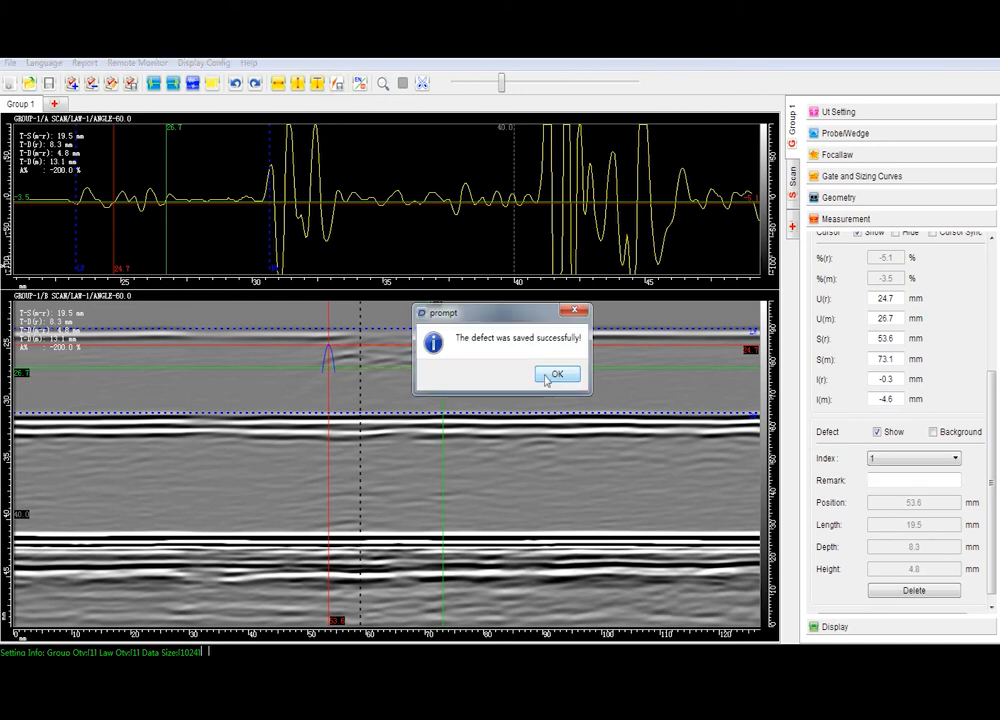